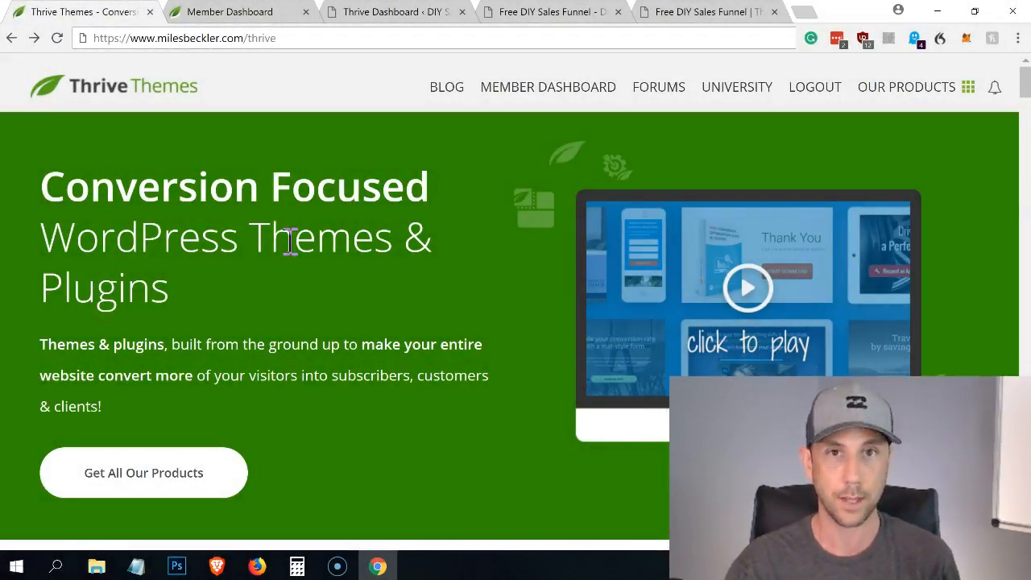
{"action": "mouse_move", "coordinate": [370, 435]}
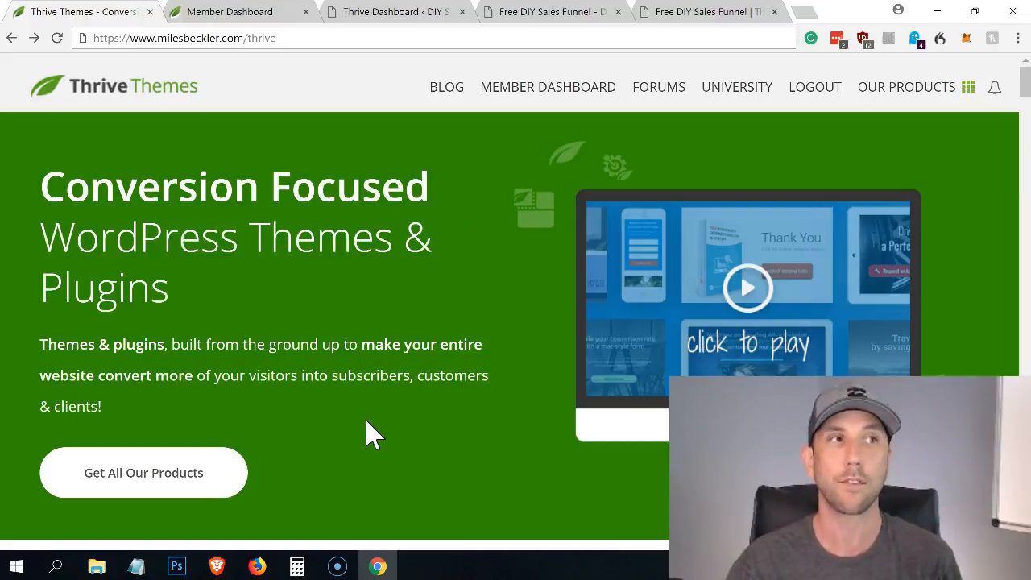
- Show the Thrive membership plans and switch pricing to Paid Quarterly ($30/month)
{"action": "left_click", "coordinate": [177, 38]}
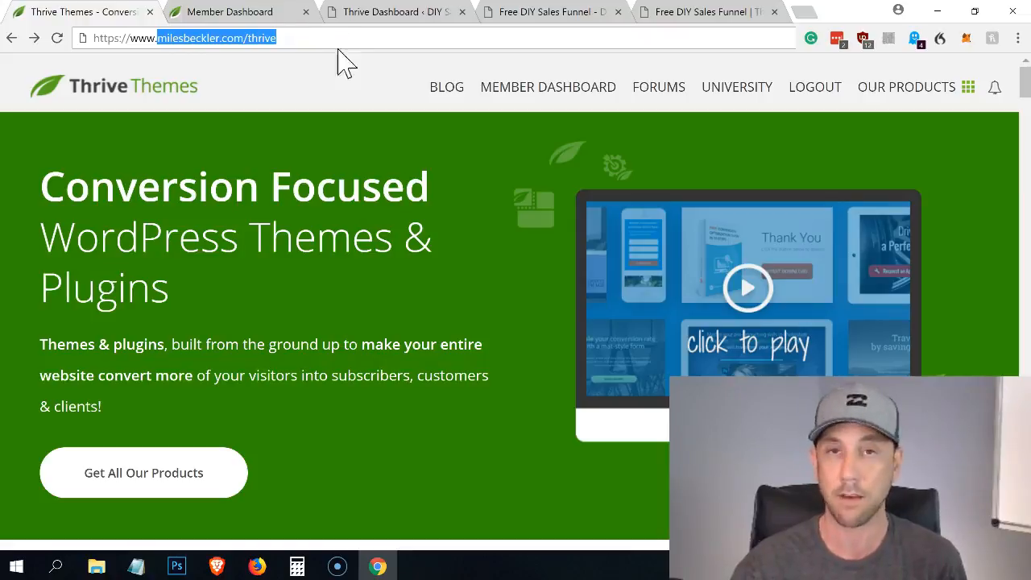
{"action": "mouse_move", "coordinate": [351, 65]}
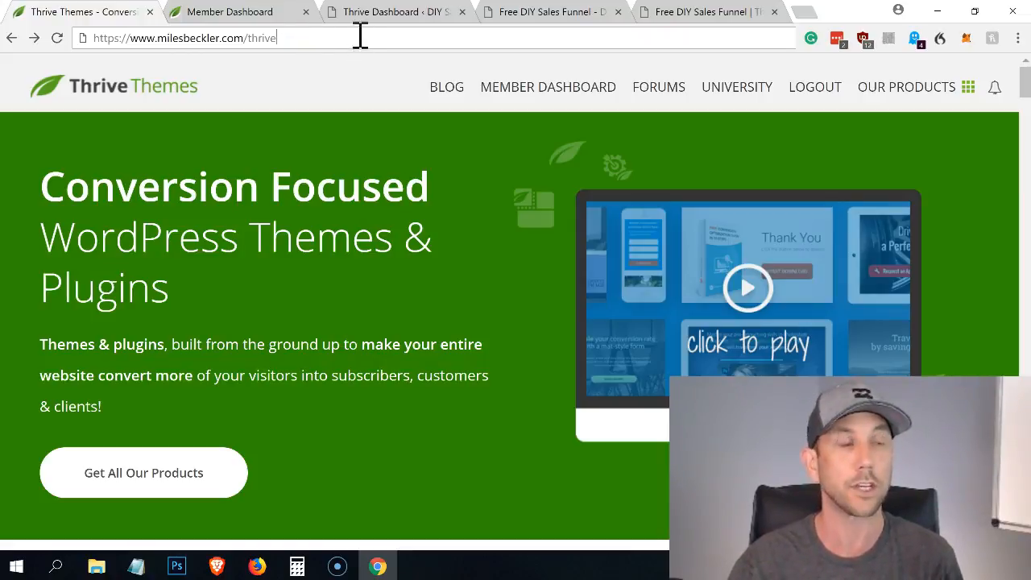
{"action": "mouse_move", "coordinate": [359, 66]}
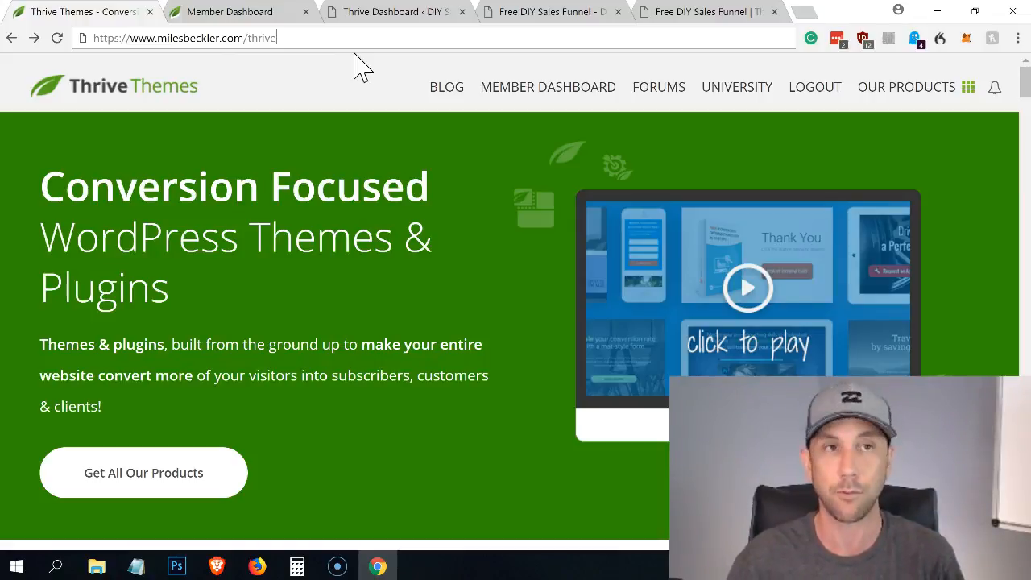
{"action": "mouse_move", "coordinate": [346, 145]}
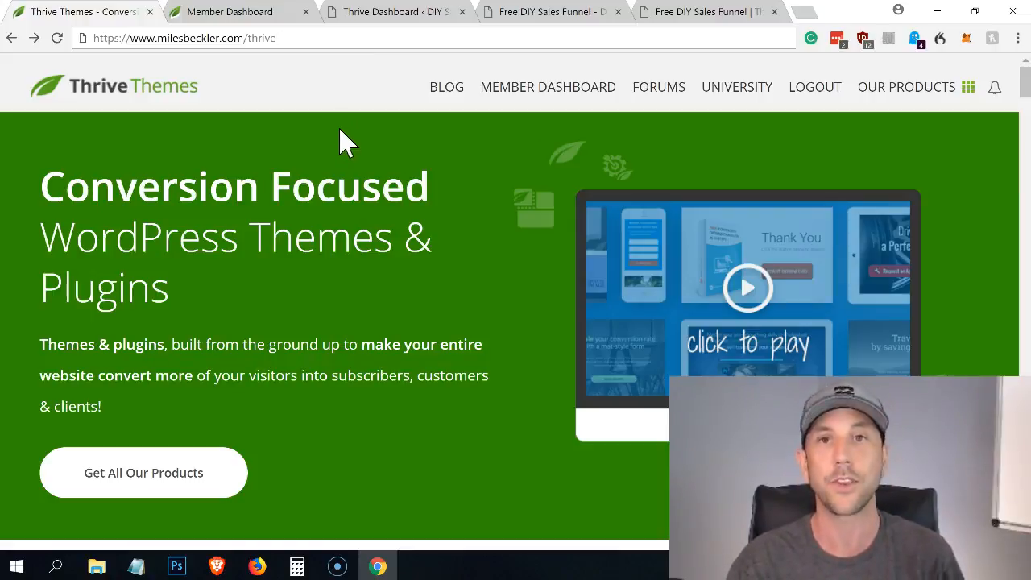
{"action": "mouse_move", "coordinate": [380, 155]}
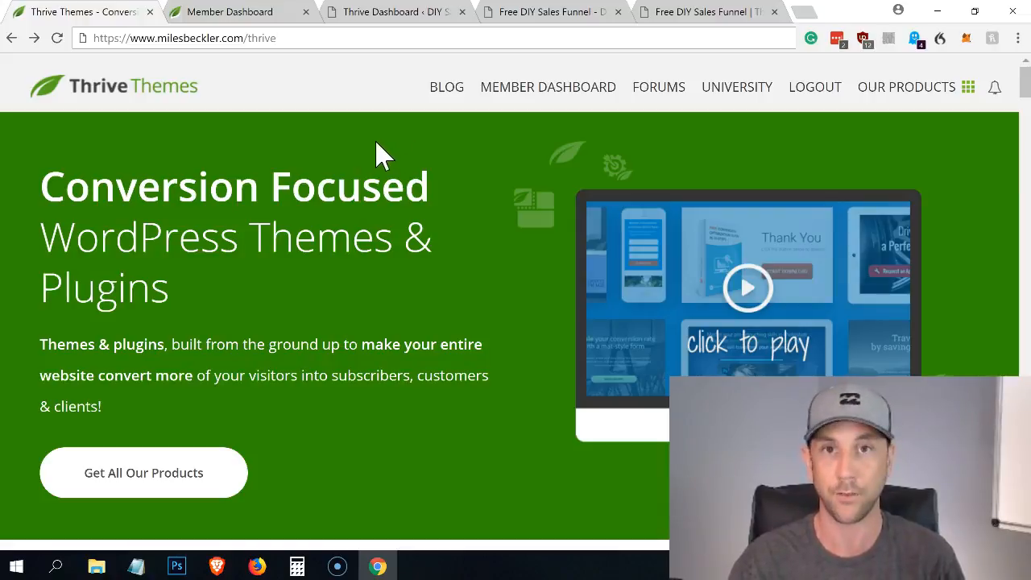
{"action": "mouse_move", "coordinate": [402, 136]}
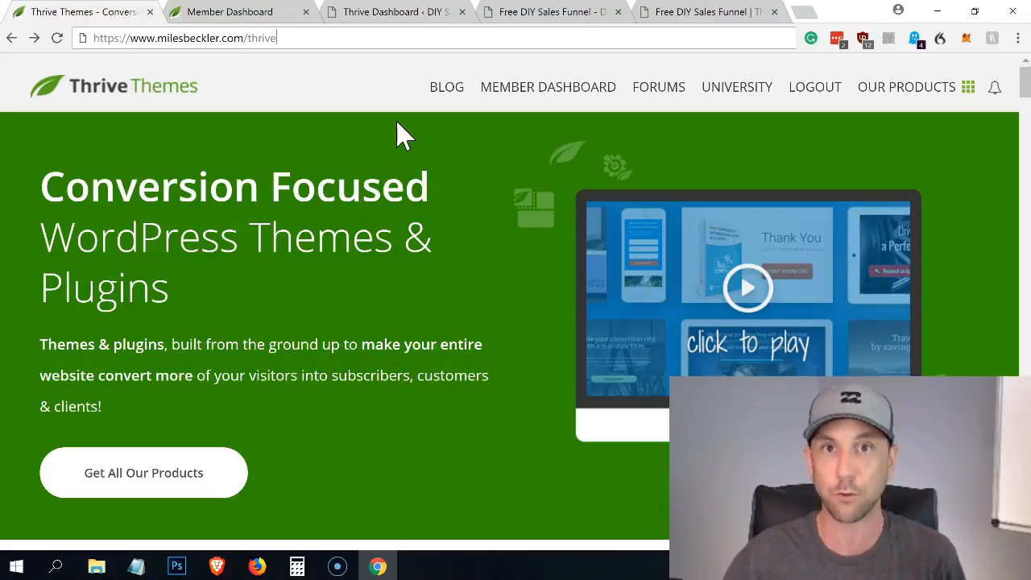
{"action": "mouse_move", "coordinate": [389, 121]}
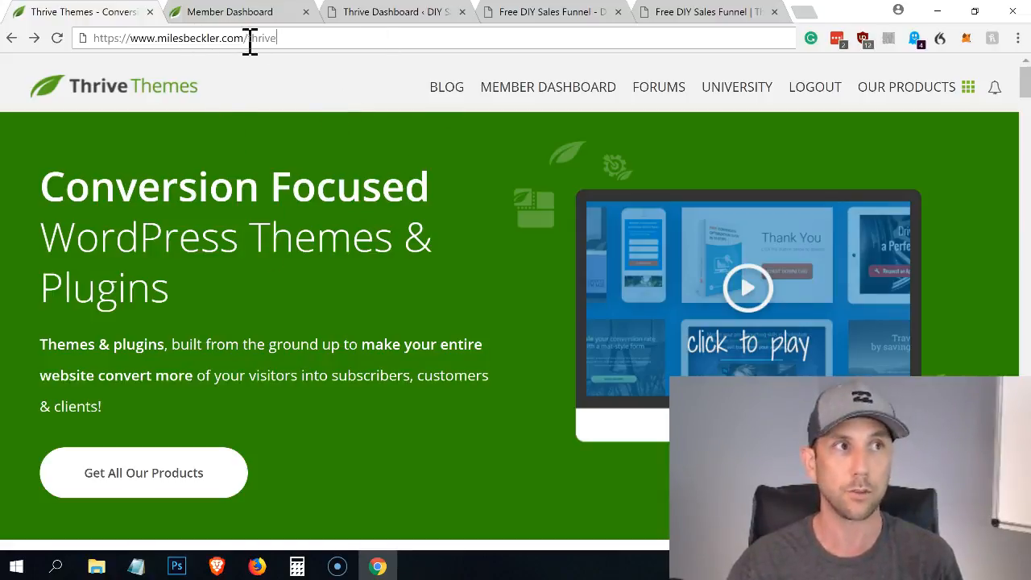
{"action": "mouse_move", "coordinate": [143, 473]}
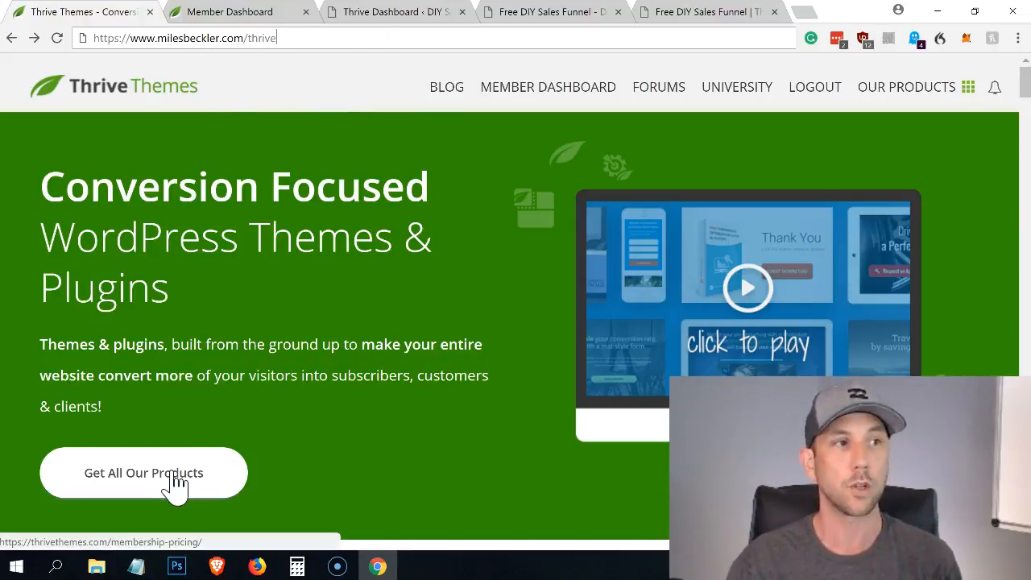
{"action": "left_click", "coordinate": [143, 473]}
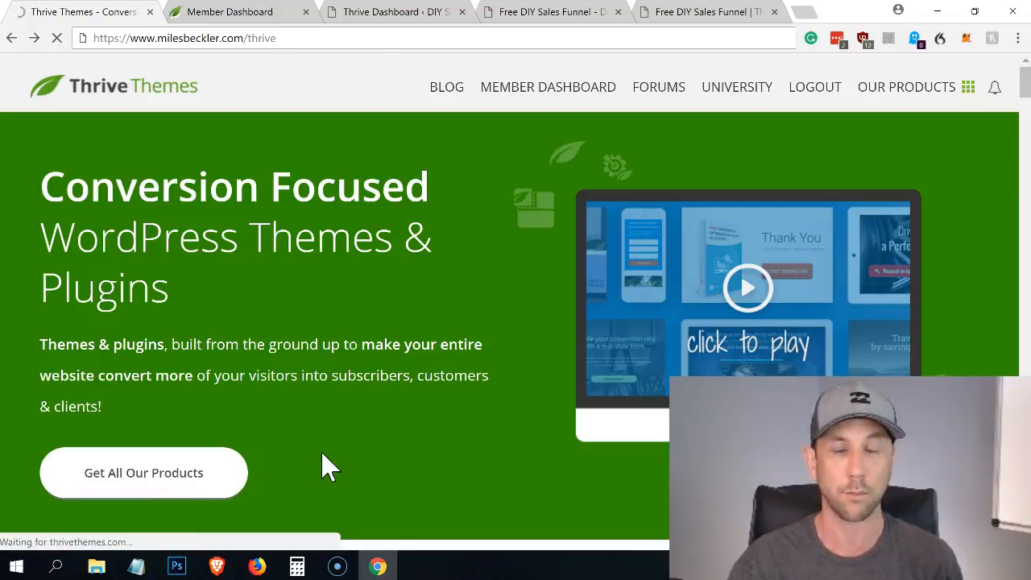
{"action": "left_click", "coordinate": [144, 473]}
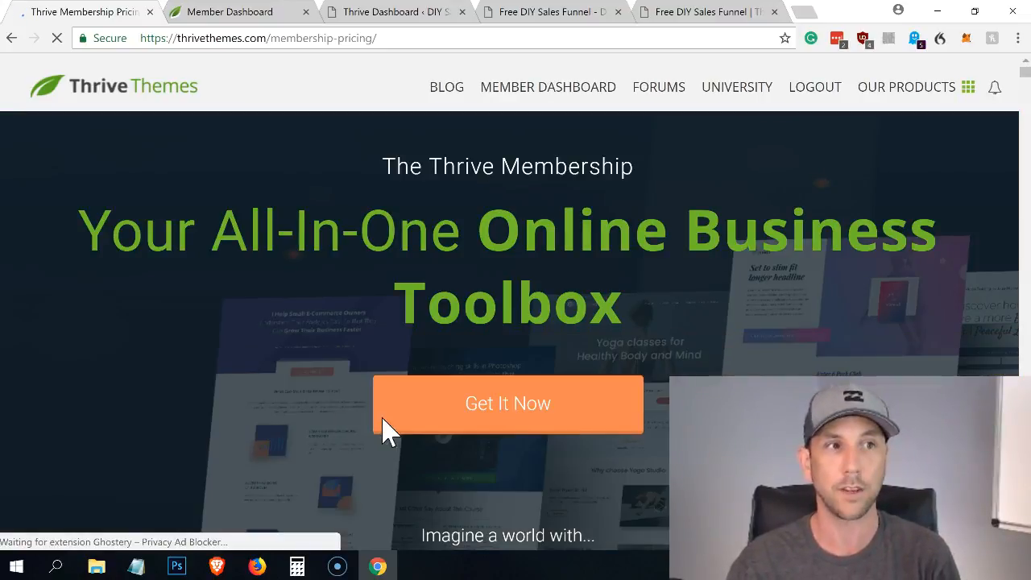
{"action": "left_click", "coordinate": [508, 402]}
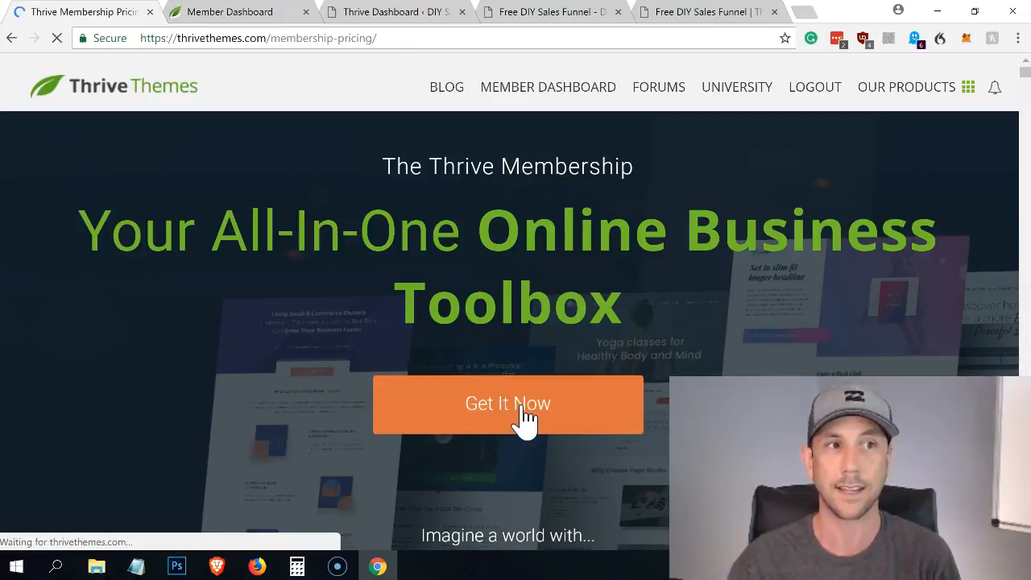
{"action": "left_click", "coordinate": [508, 403]}
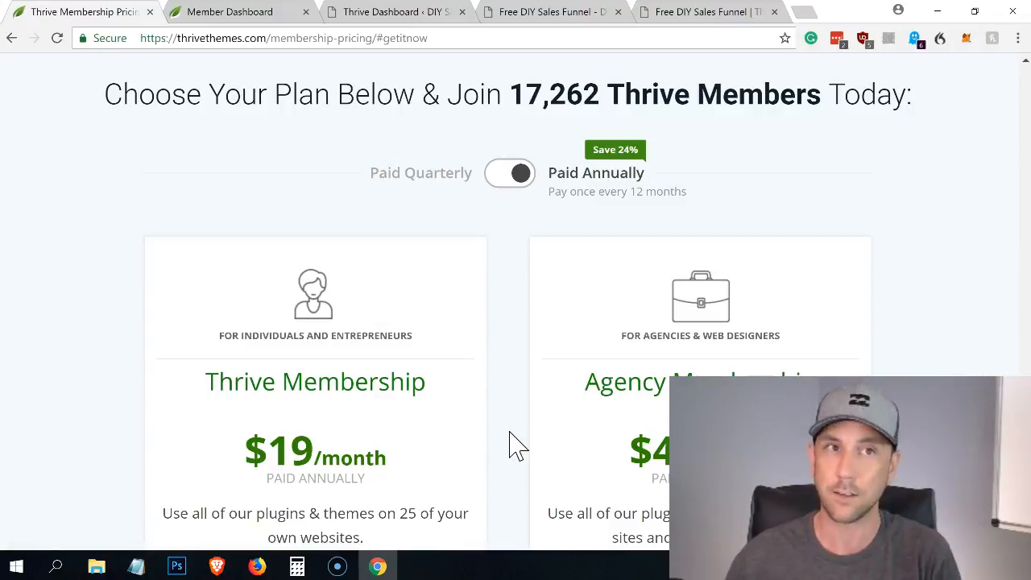
{"action": "mouse_move", "coordinate": [177, 351]}
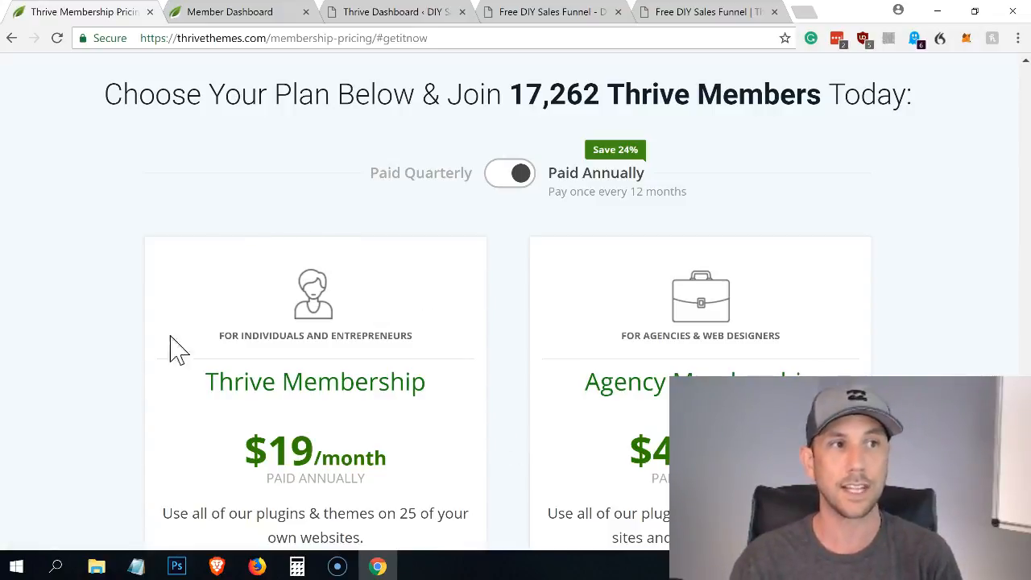
{"action": "mouse_move", "coordinate": [287, 271]}
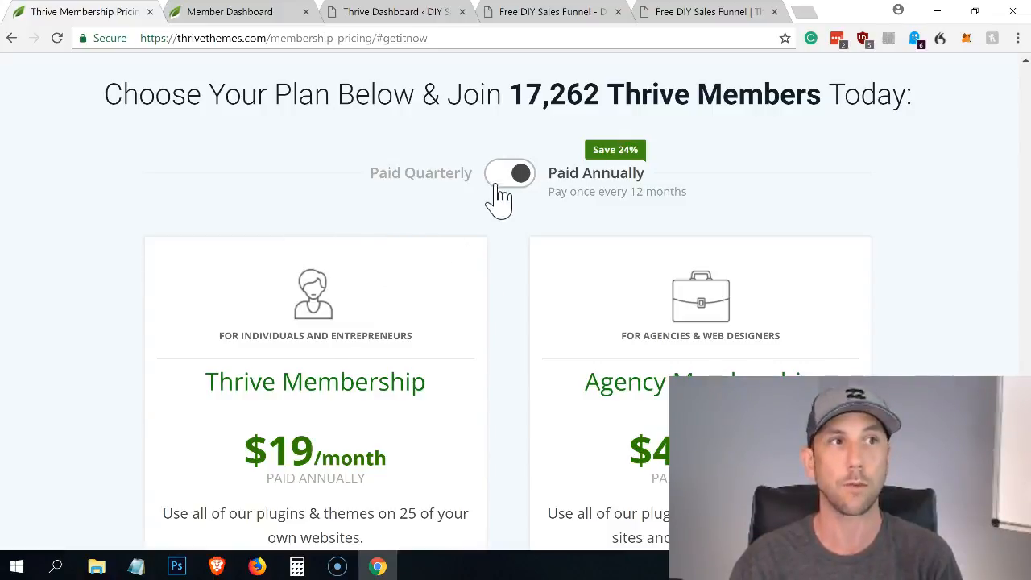
{"action": "left_click", "coordinate": [509, 172]}
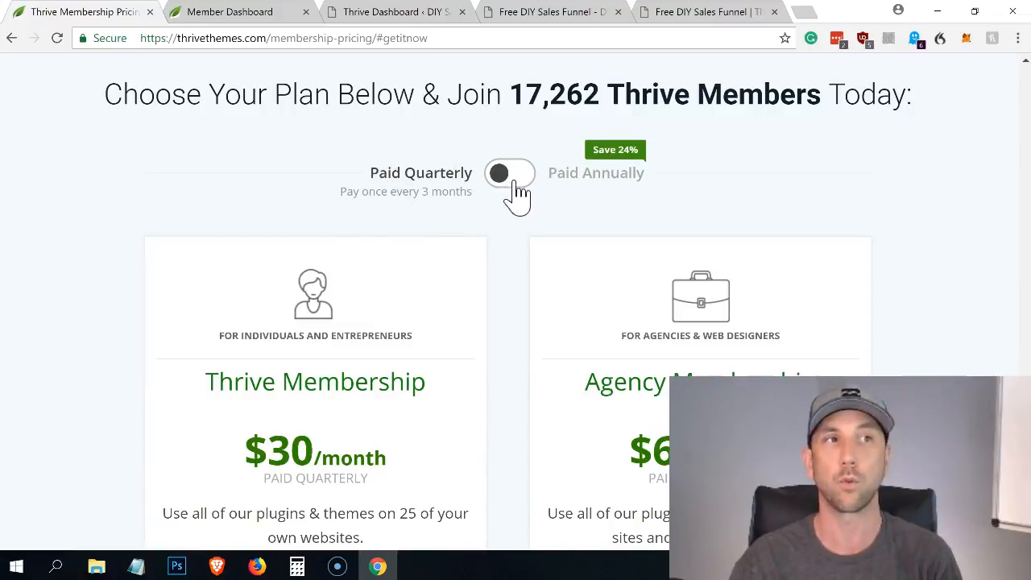
- Scroll the Member Dashboard down to the Plugins list headed by Thrive Optimize
{"action": "left_click", "coordinate": [229, 11]}
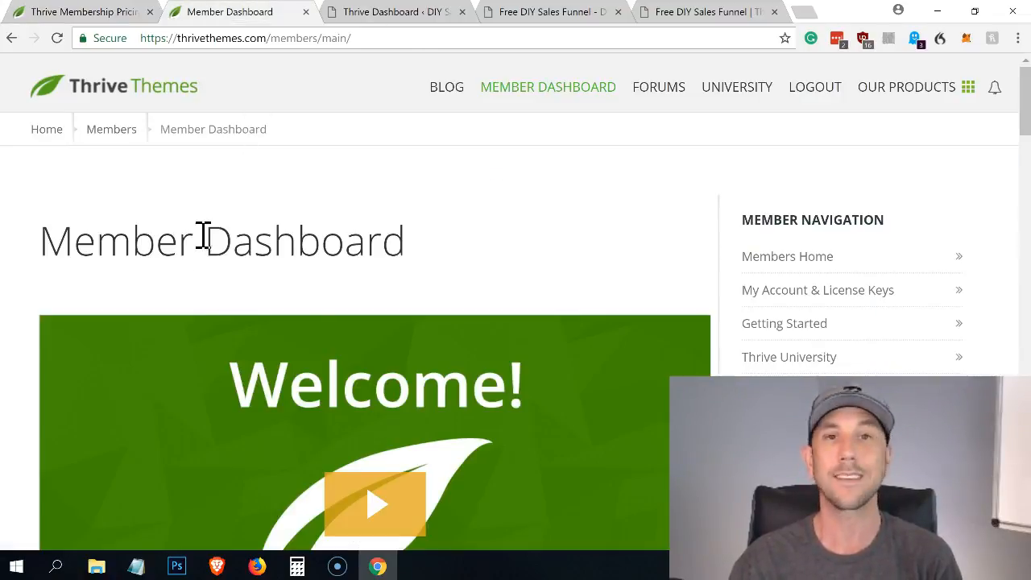
{"action": "mouse_move", "coordinate": [354, 326]}
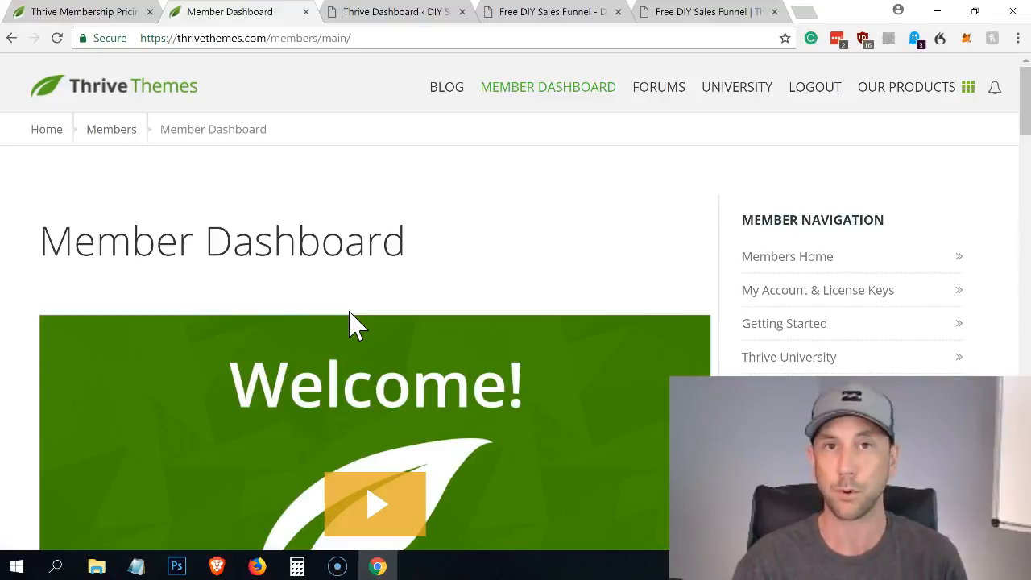
{"action": "mouse_move", "coordinate": [374, 319]}
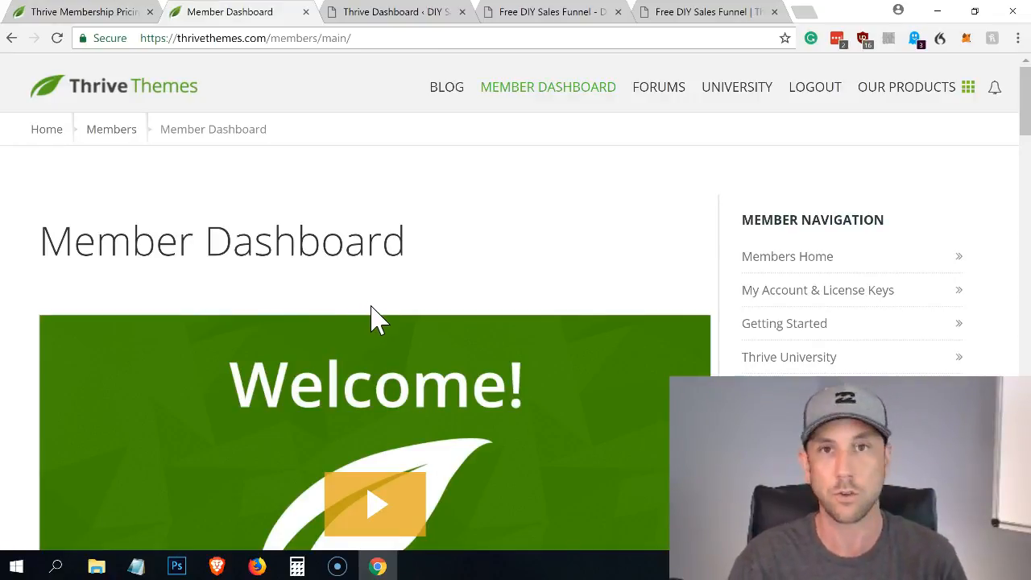
{"action": "mouse_move", "coordinate": [547, 87]}
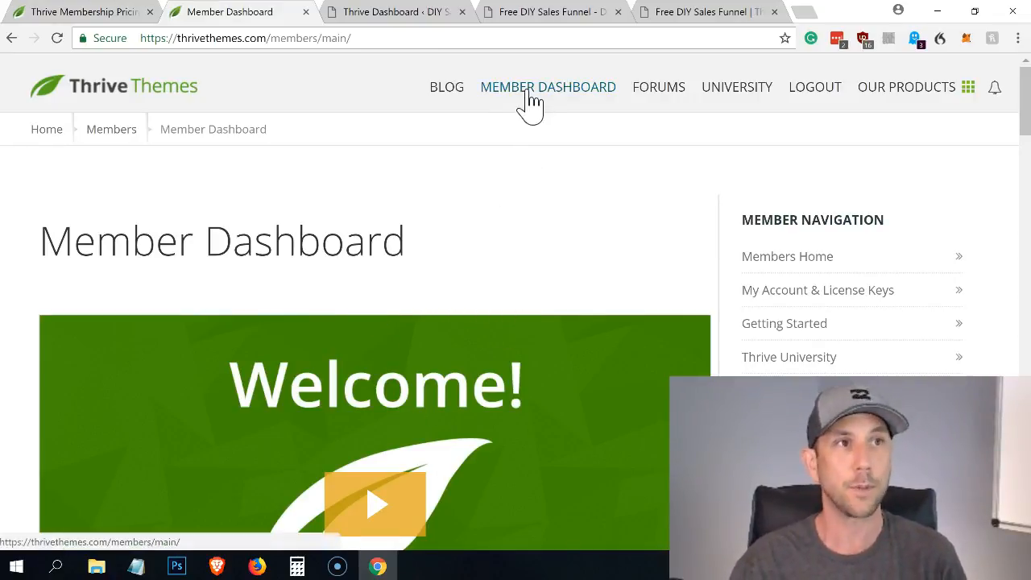
{"action": "scroll", "scroll_direction": "down", "scroll_amount": 3}
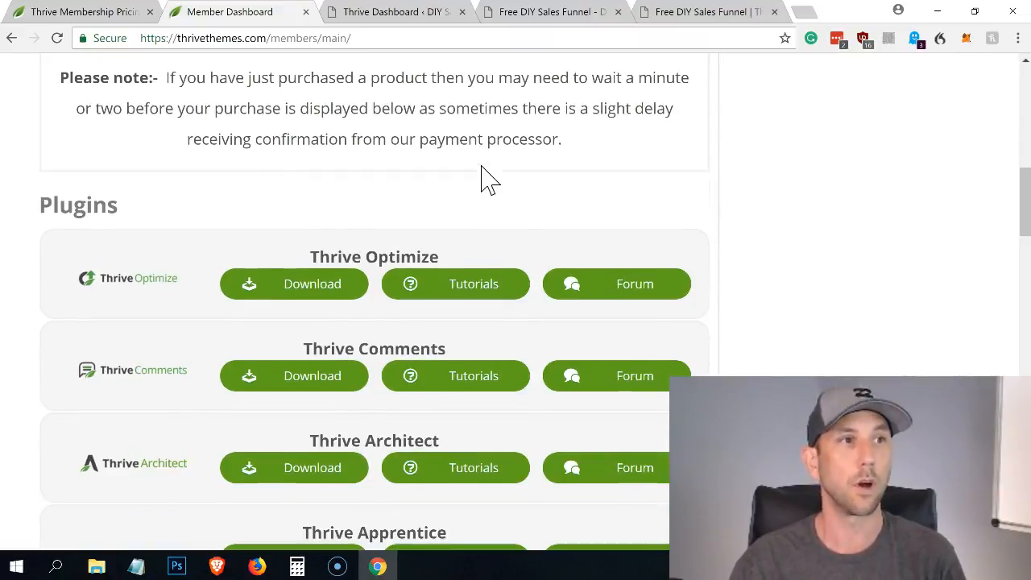
{"action": "mouse_move", "coordinate": [165, 347]}
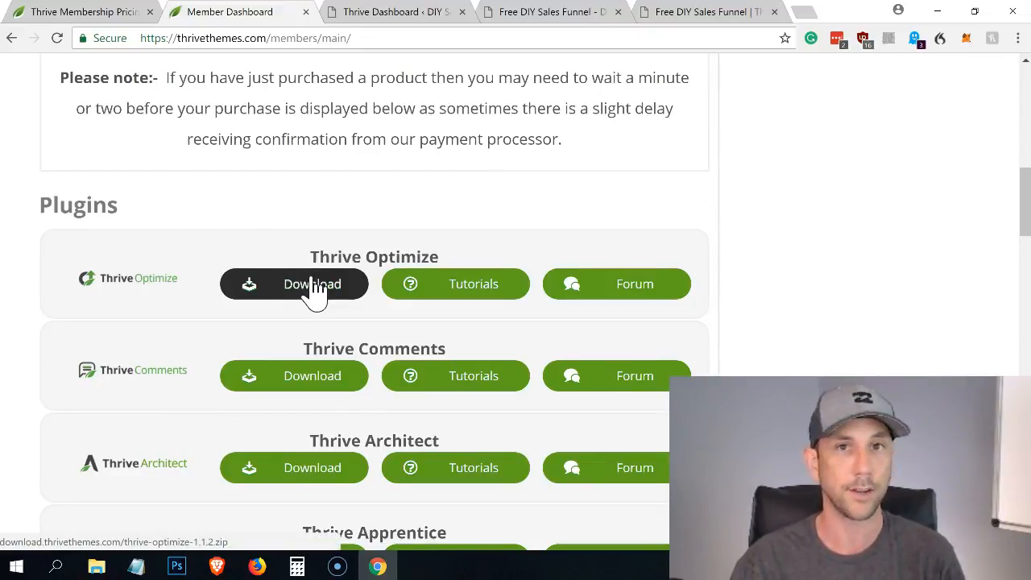
{"action": "mouse_move", "coordinate": [448, 329]}
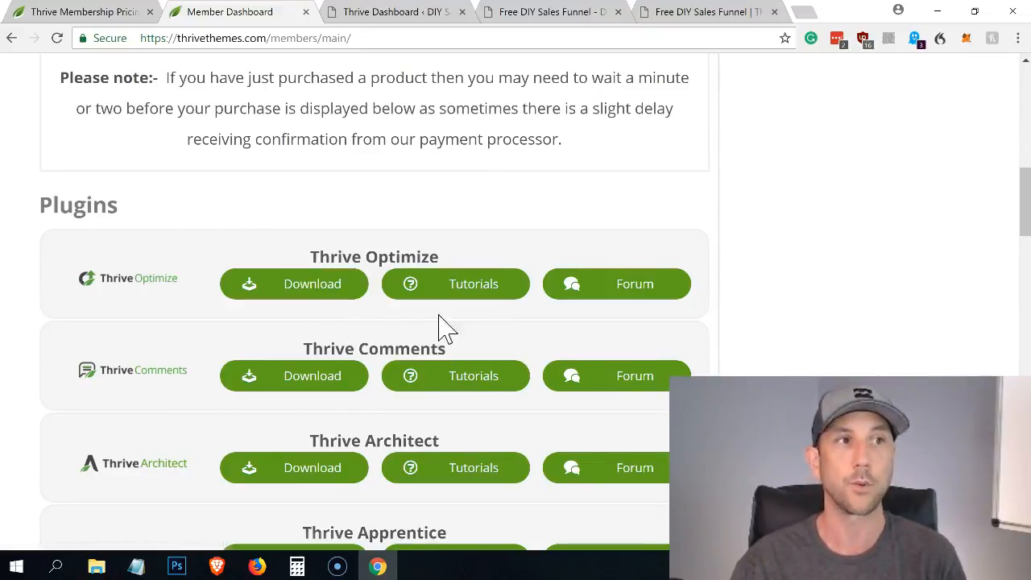
{"action": "mouse_move", "coordinate": [454, 283]}
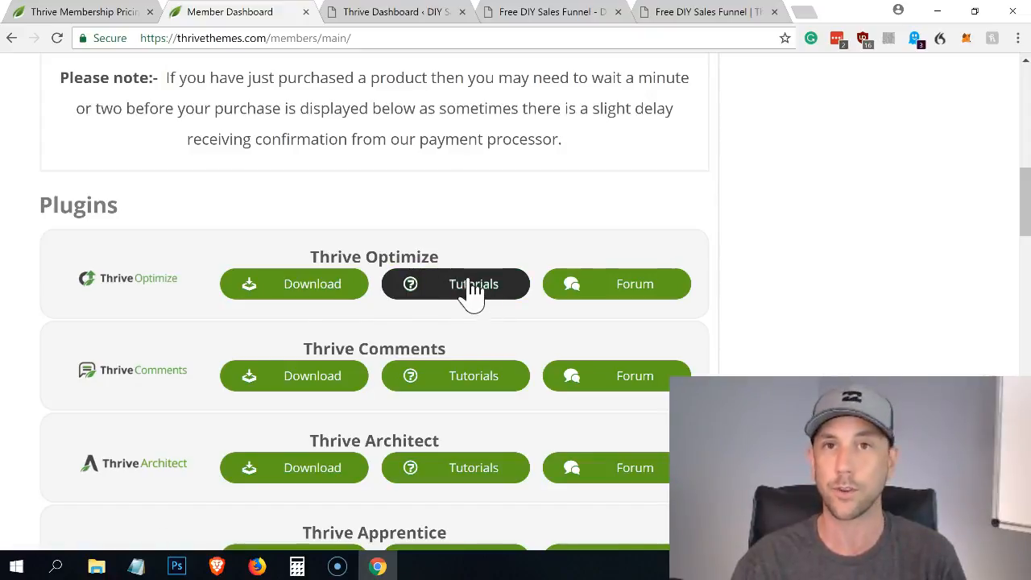
{"action": "mouse_move", "coordinate": [455, 355]}
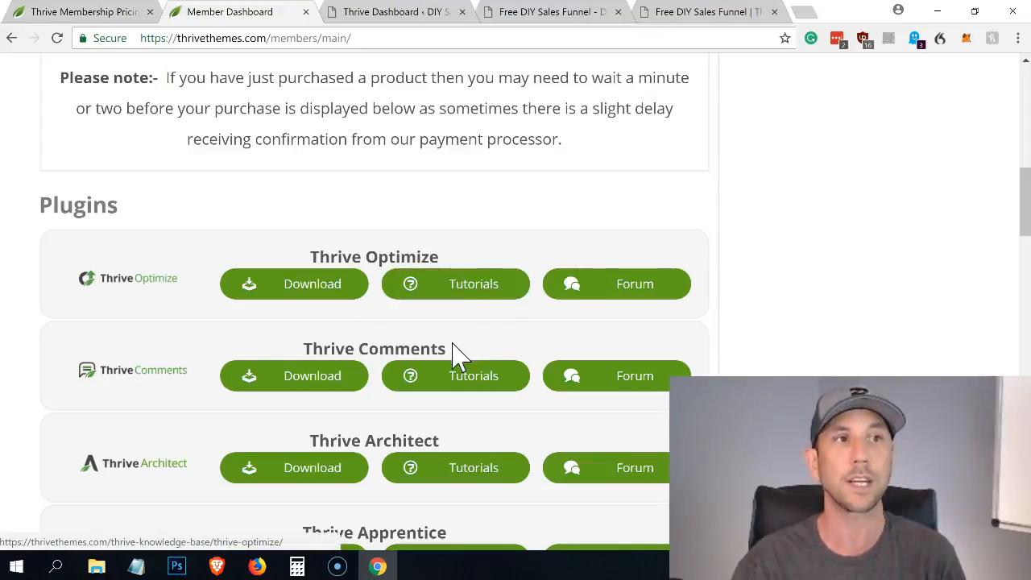
{"action": "mouse_move", "coordinate": [615, 283]}
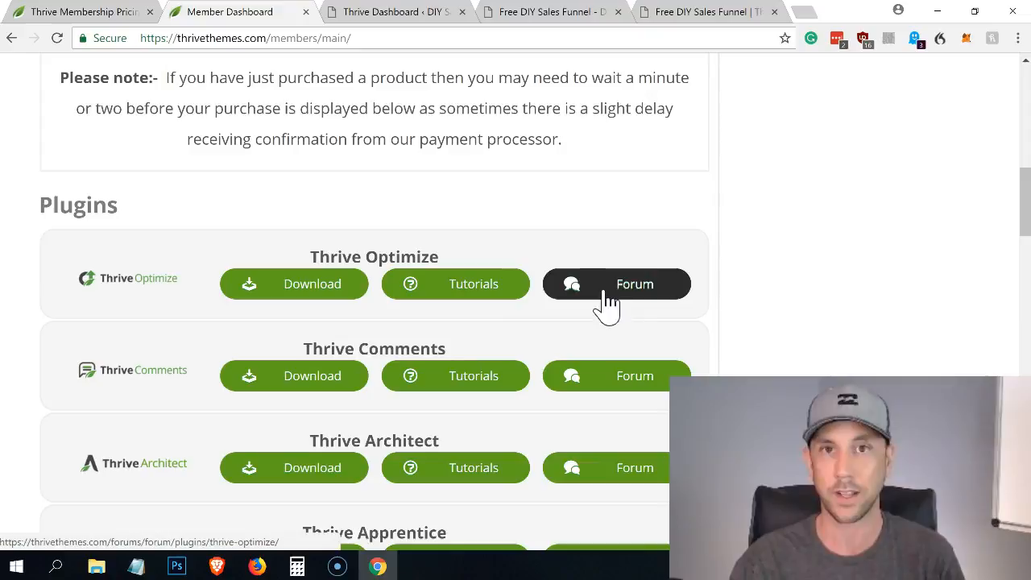
{"action": "mouse_move", "coordinate": [615, 306]}
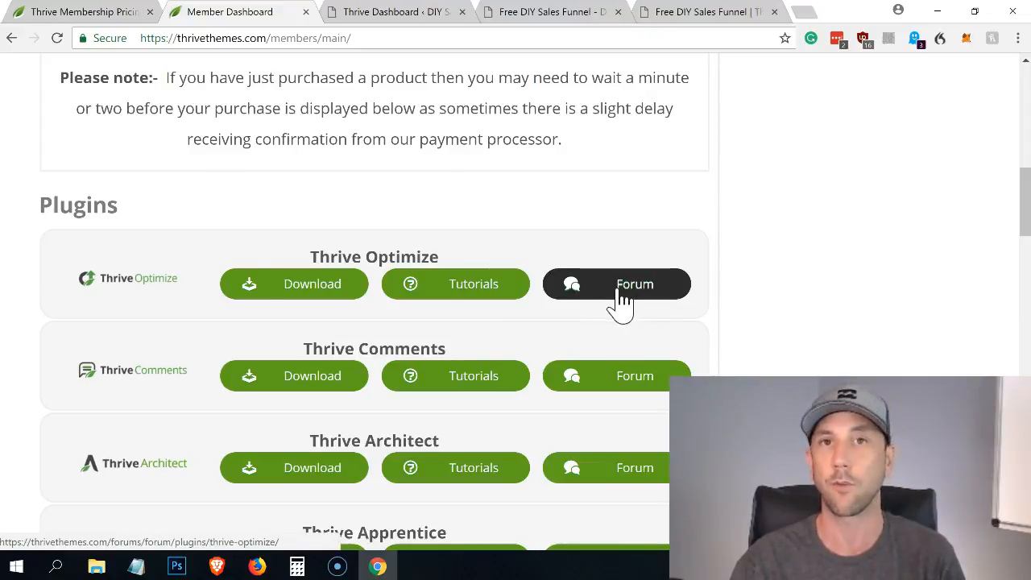
- Bring up the Thrive Optimize dashboard in WordPress admin, showing zero stats and no tests
{"action": "left_click", "coordinate": [393, 13]}
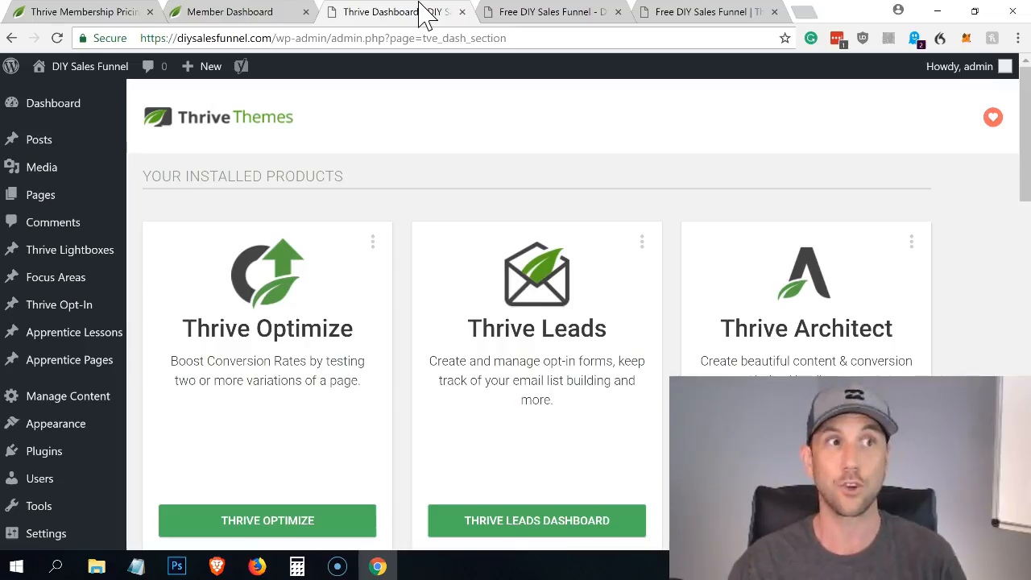
{"action": "mouse_move", "coordinate": [346, 245]}
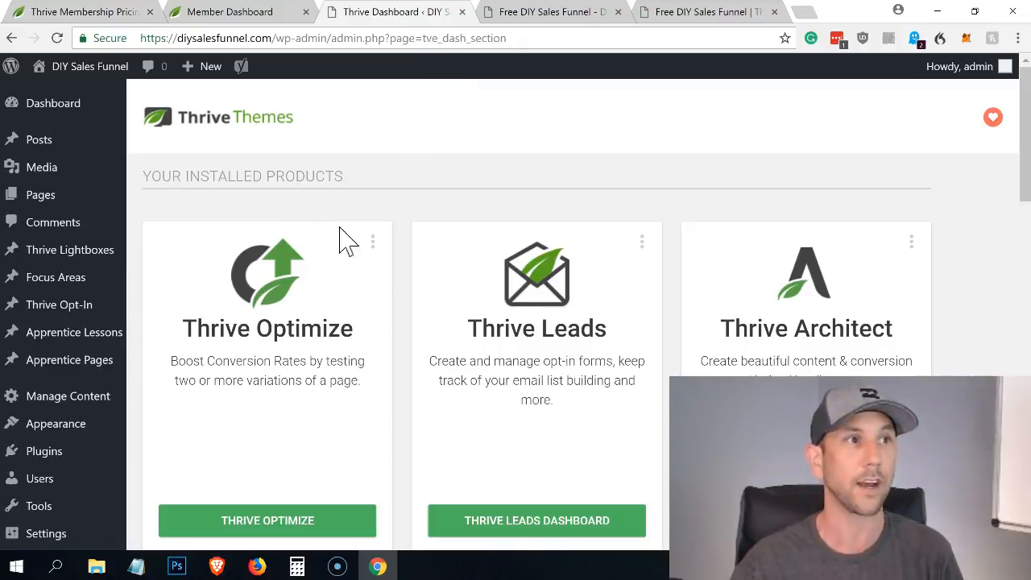
{"action": "mouse_move", "coordinate": [341, 435]}
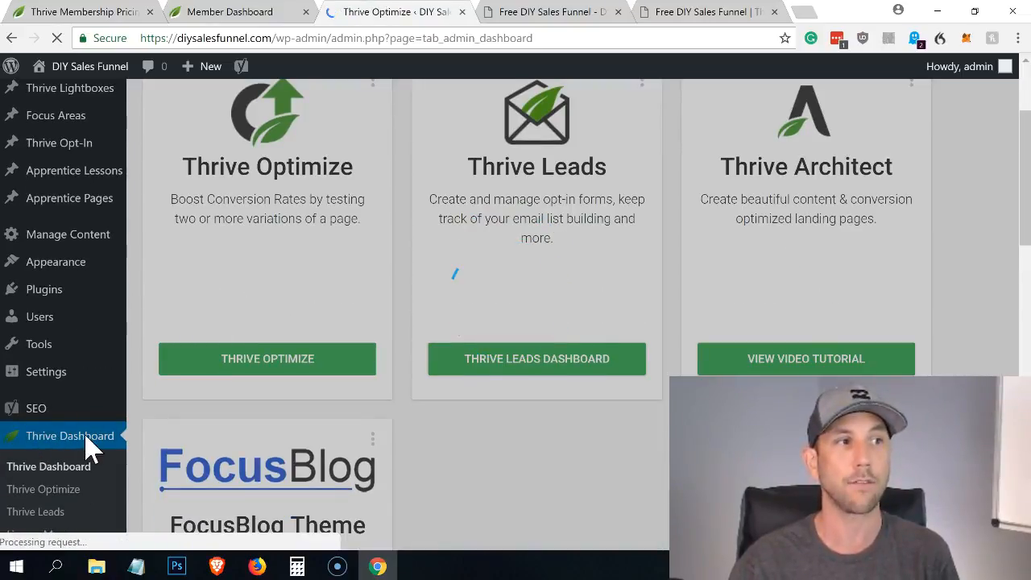
{"action": "left_click", "coordinate": [267, 358]}
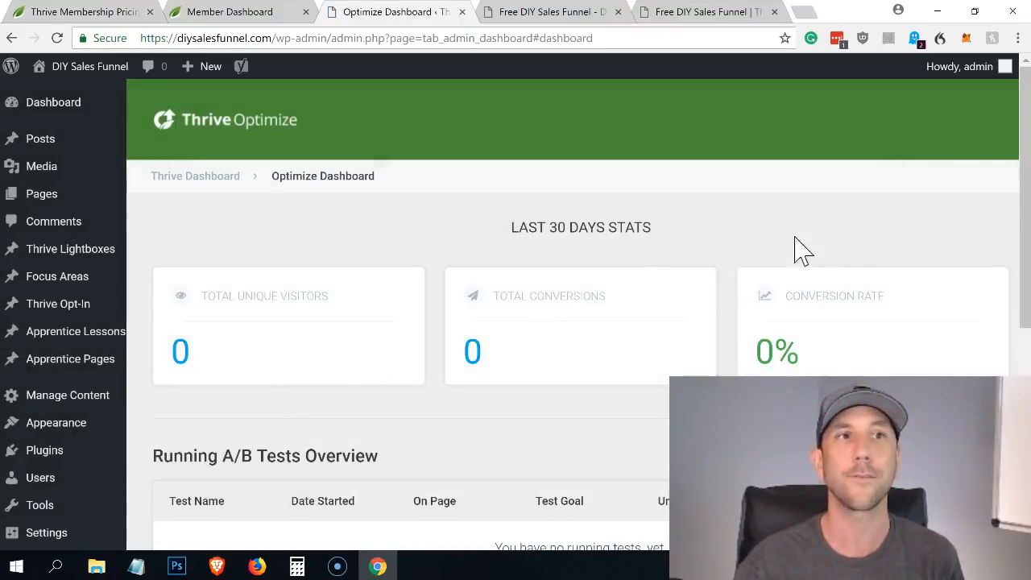
{"action": "mouse_move", "coordinate": [428, 338]}
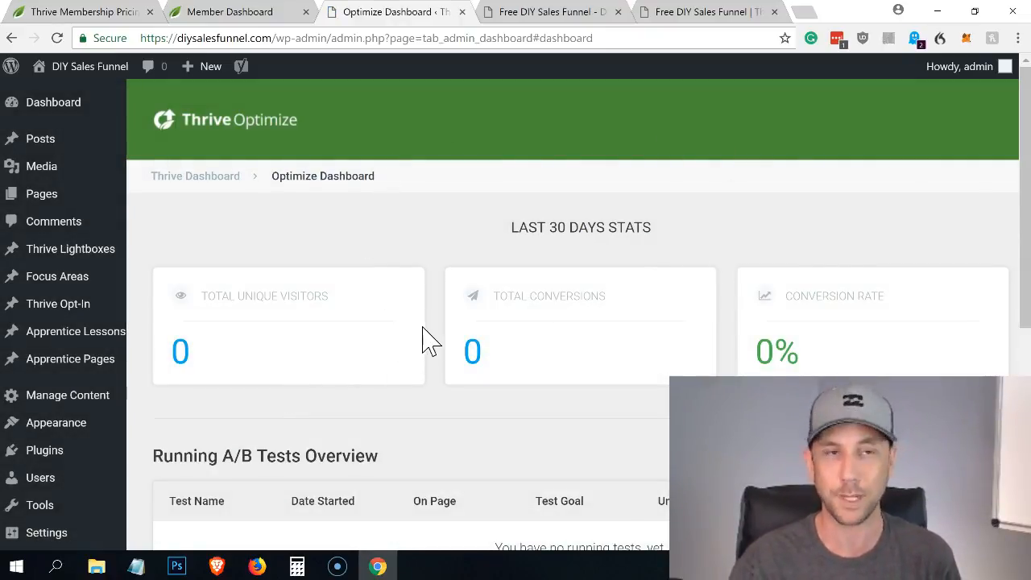
{"action": "mouse_move", "coordinate": [512, 354]}
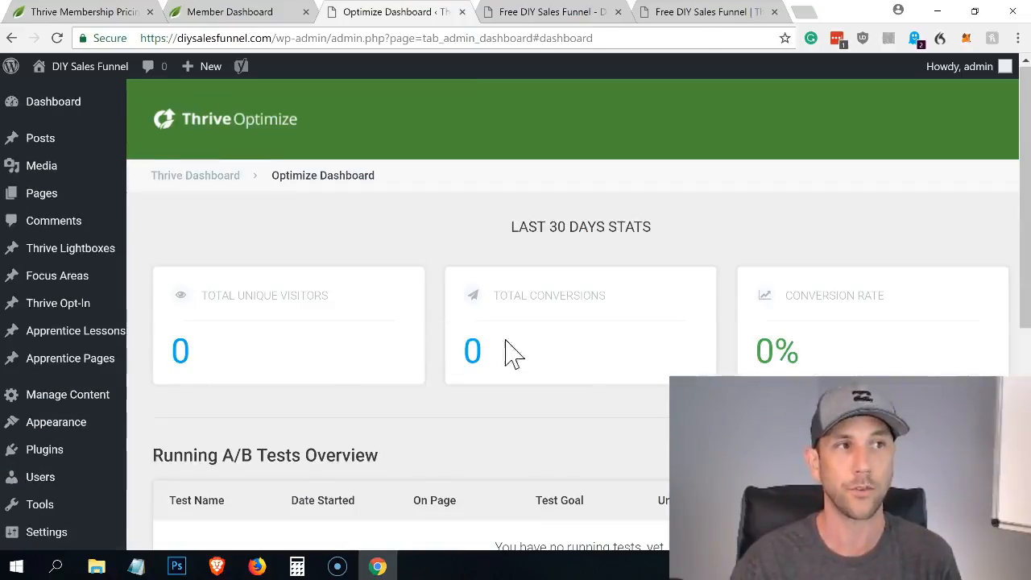
{"action": "mouse_move", "coordinate": [873, 334]}
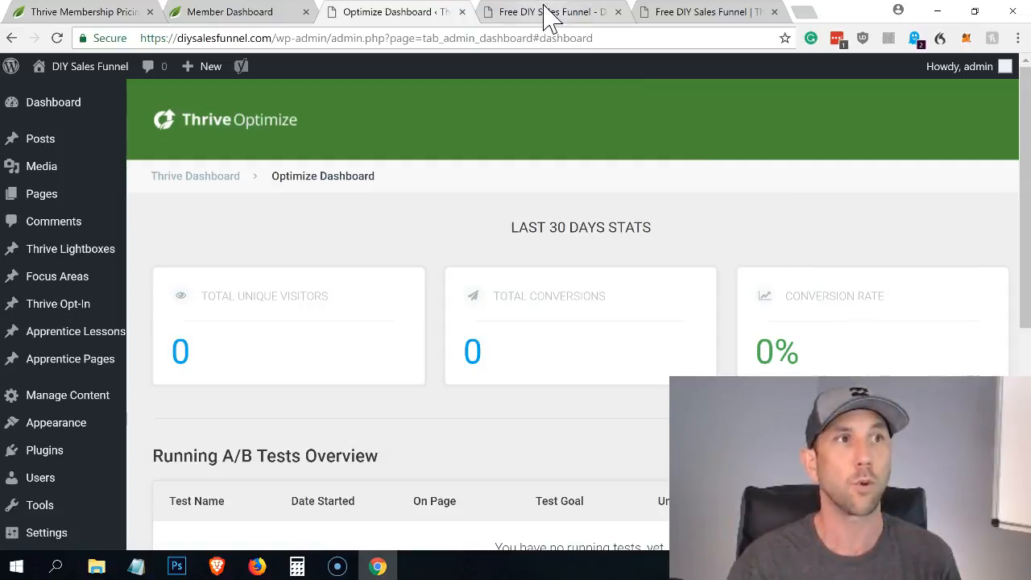
- Load the DIY Sales Funnel landing page into the Thrive Architect editor
{"action": "left_click", "coordinate": [551, 11]}
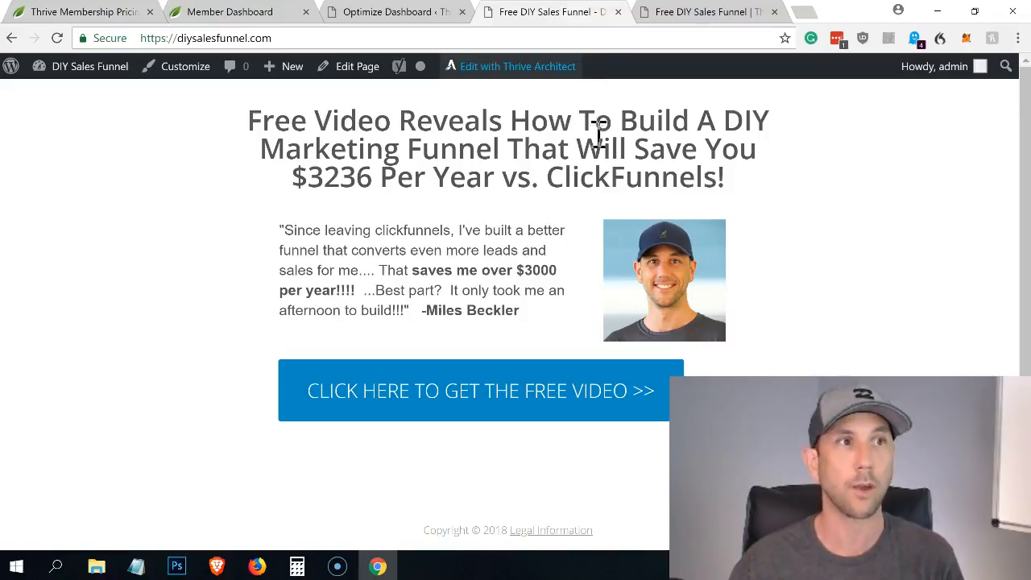
{"action": "mouse_move", "coordinate": [580, 342]}
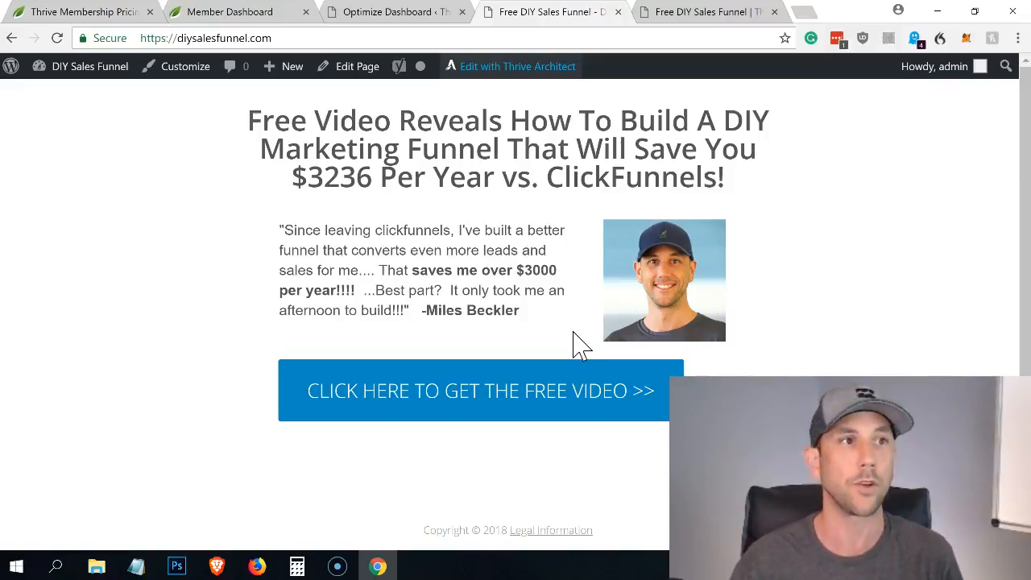
{"action": "mouse_move", "coordinate": [358, 66]}
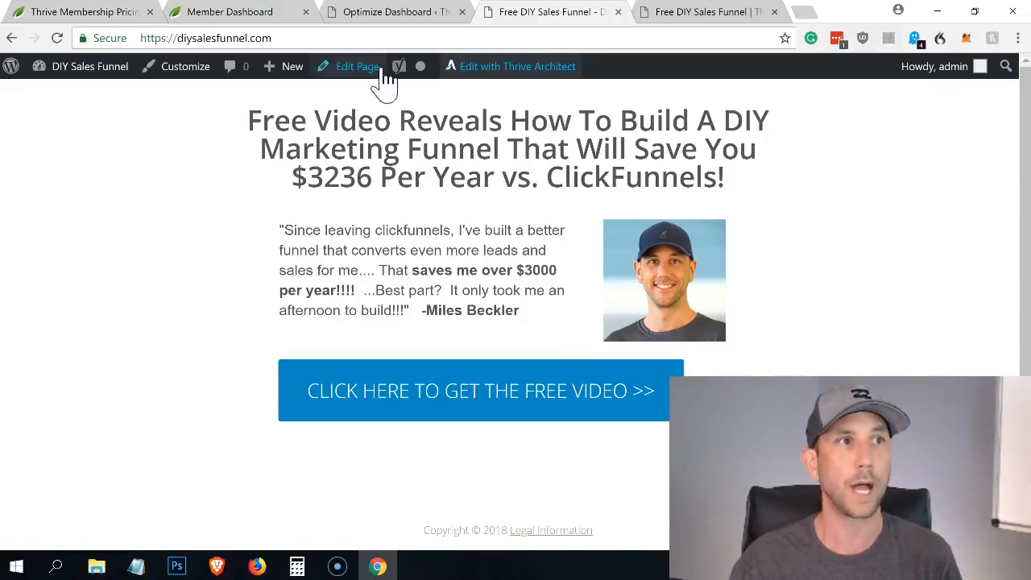
{"action": "mouse_move", "coordinate": [503, 73]}
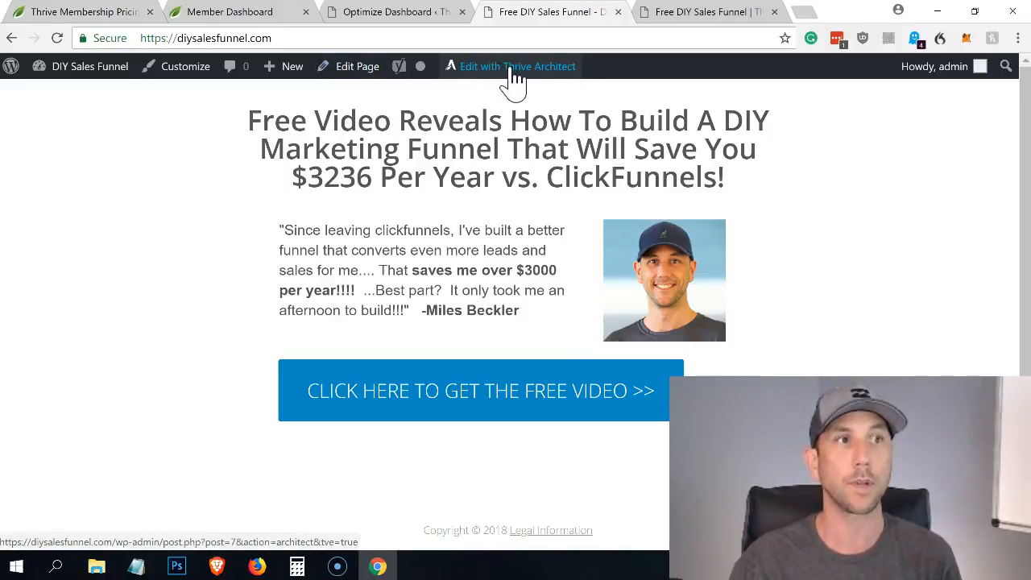
{"action": "left_click", "coordinate": [519, 66]}
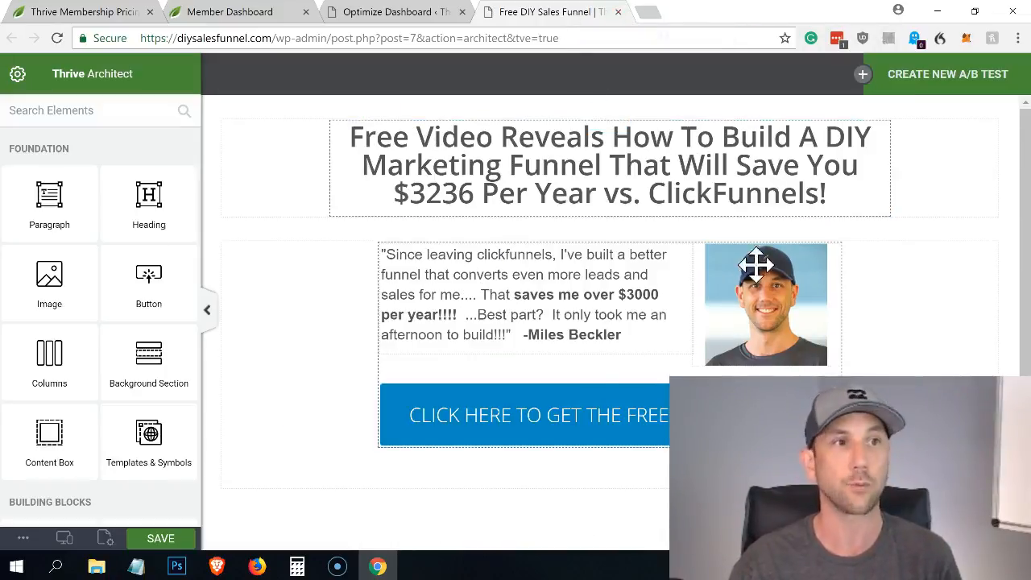
{"action": "left_click", "coordinate": [609, 165]}
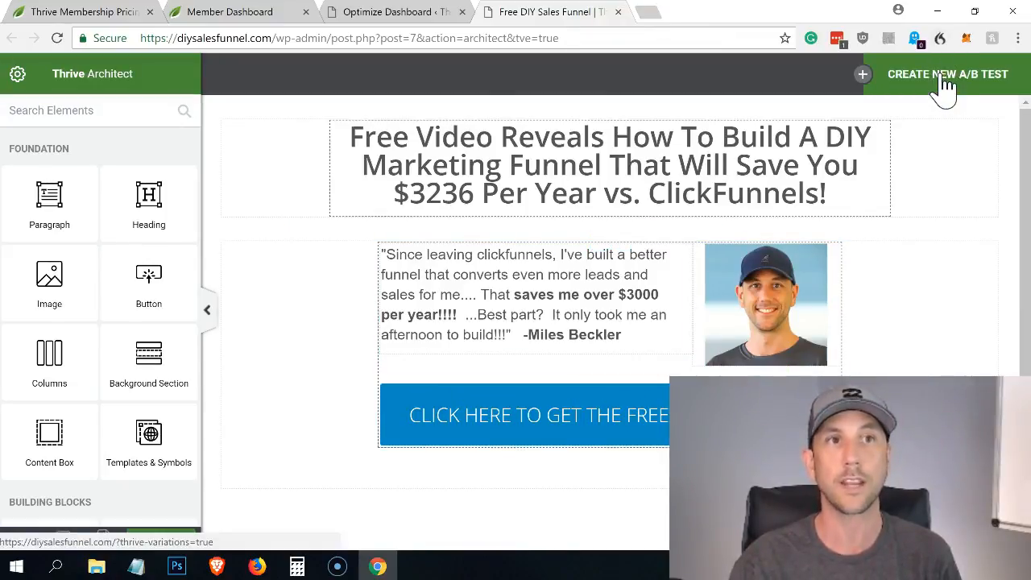
{"action": "mouse_move", "coordinate": [942, 110]}
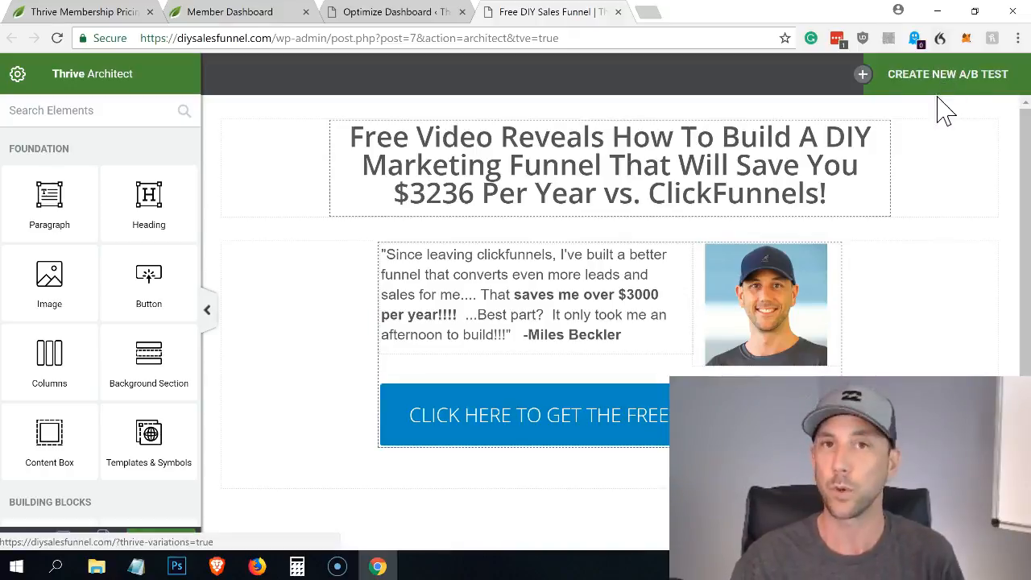
{"action": "mouse_move", "coordinate": [942, 105]}
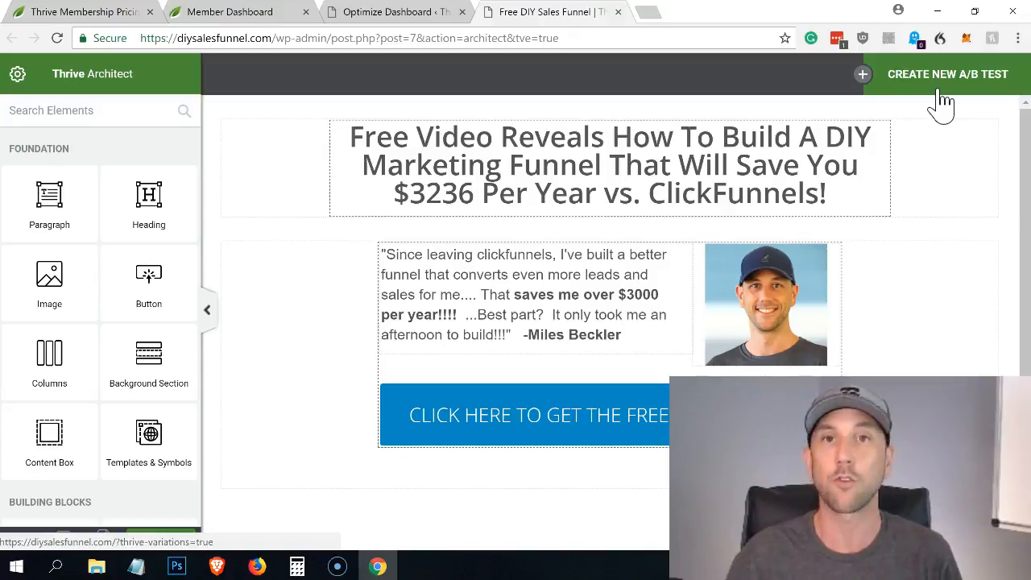
{"action": "mouse_move", "coordinate": [739, 106]}
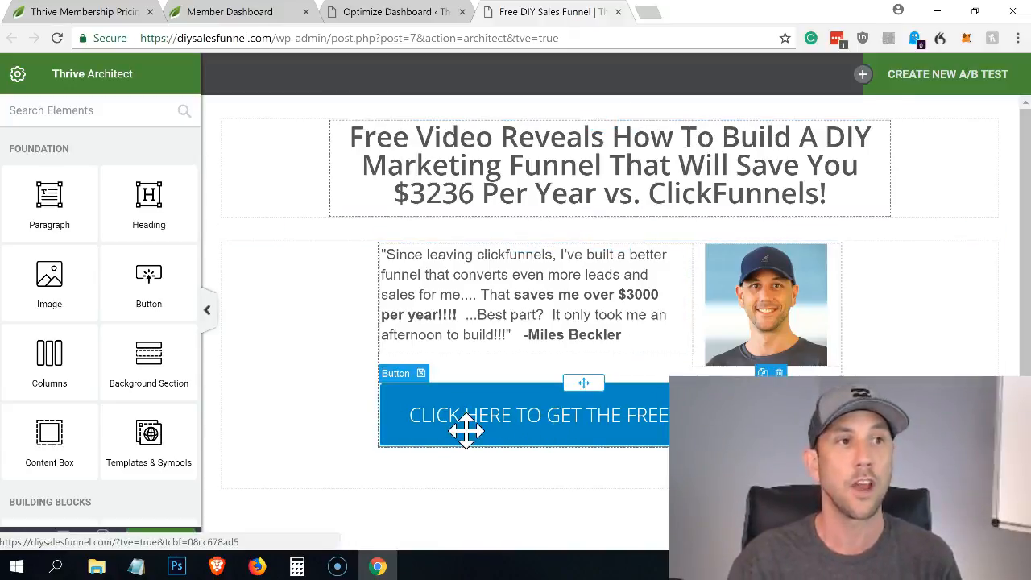
- Edit the email opt-in lightbox triggered by the free video call-to-action button
{"action": "left_click", "coordinate": [523, 416]}
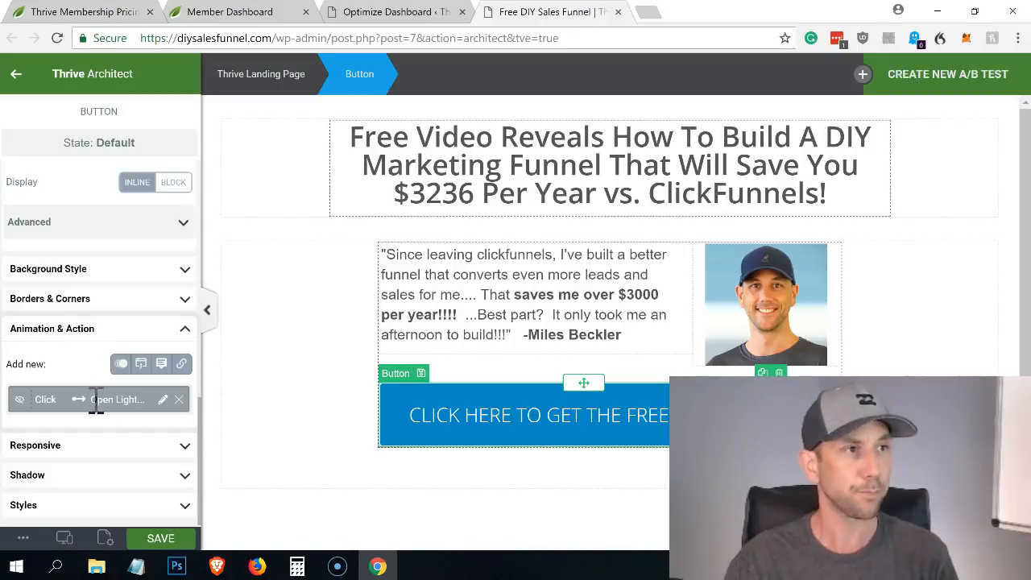
{"action": "mouse_move", "coordinate": [116, 419]}
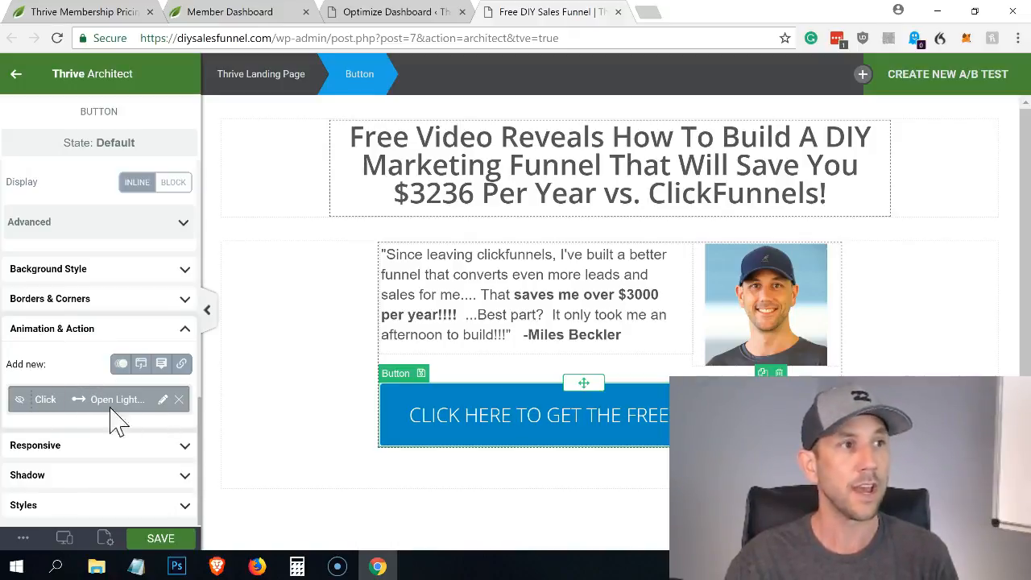
{"action": "left_click", "coordinate": [163, 399]}
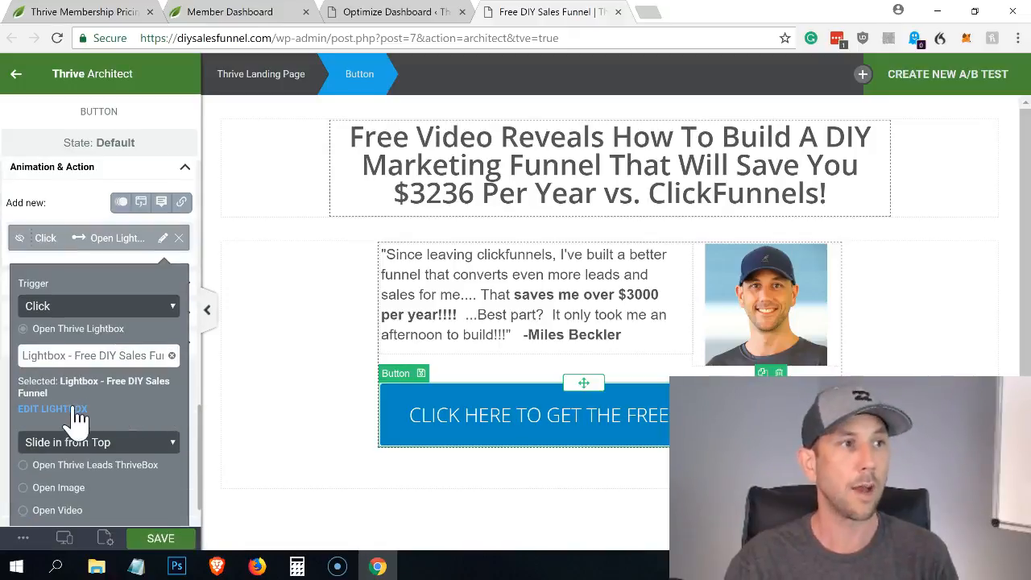
{"action": "left_click", "coordinate": [51, 409]}
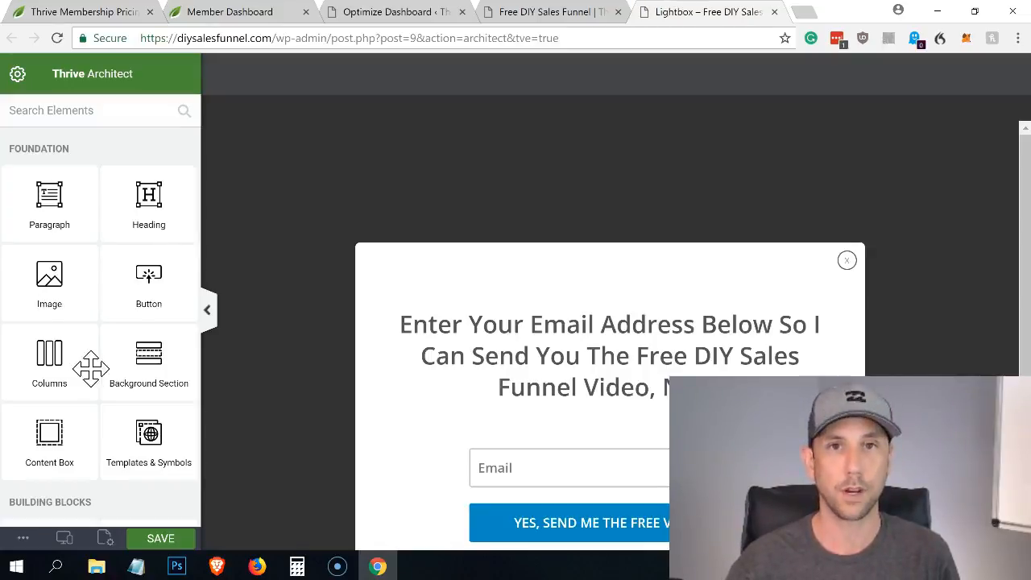
{"action": "left_click", "coordinate": [610, 356]}
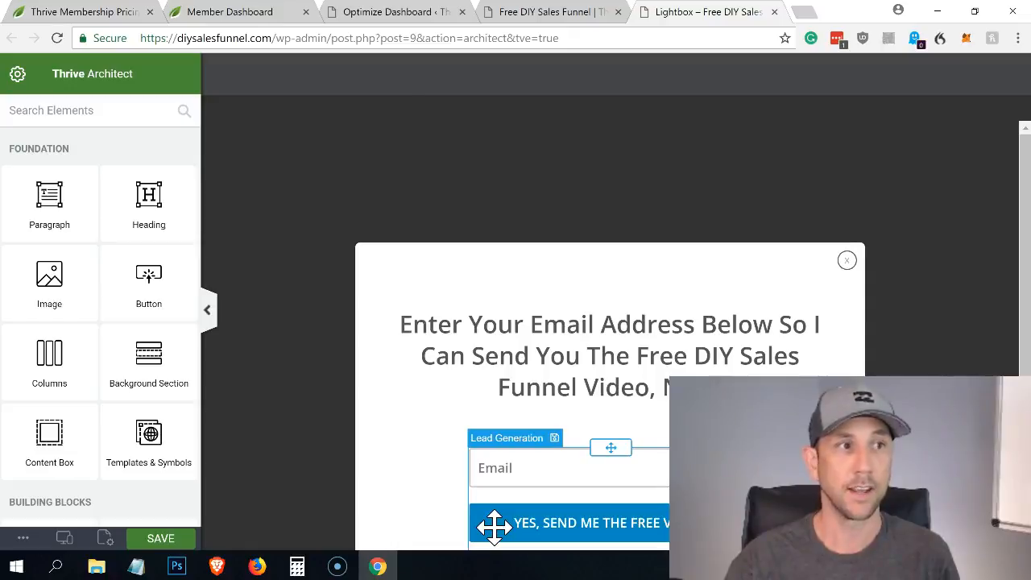
{"action": "left_click", "coordinate": [507, 438]}
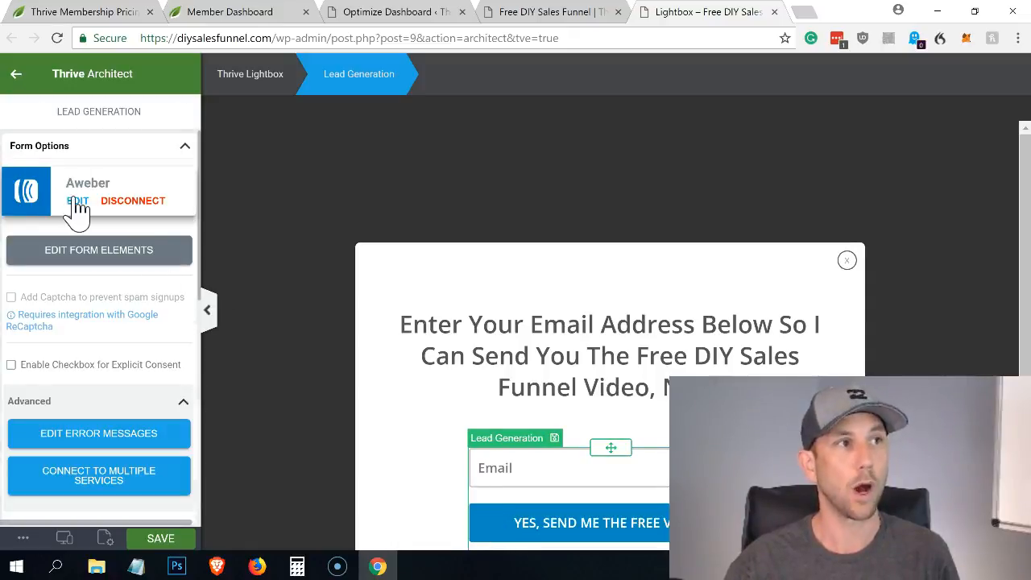
{"action": "left_click", "coordinate": [78, 200]}
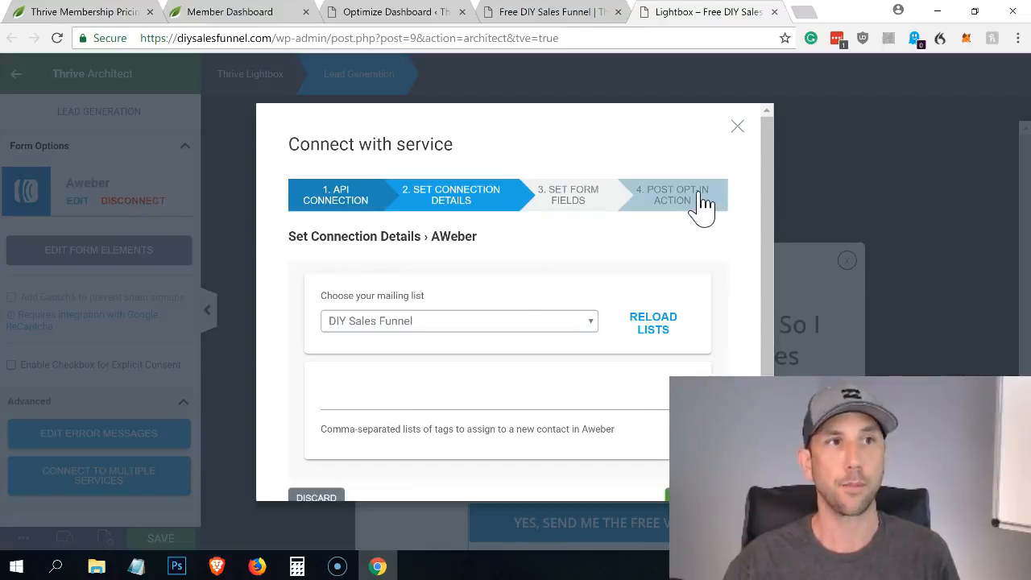
{"action": "left_click", "coordinate": [673, 195]}
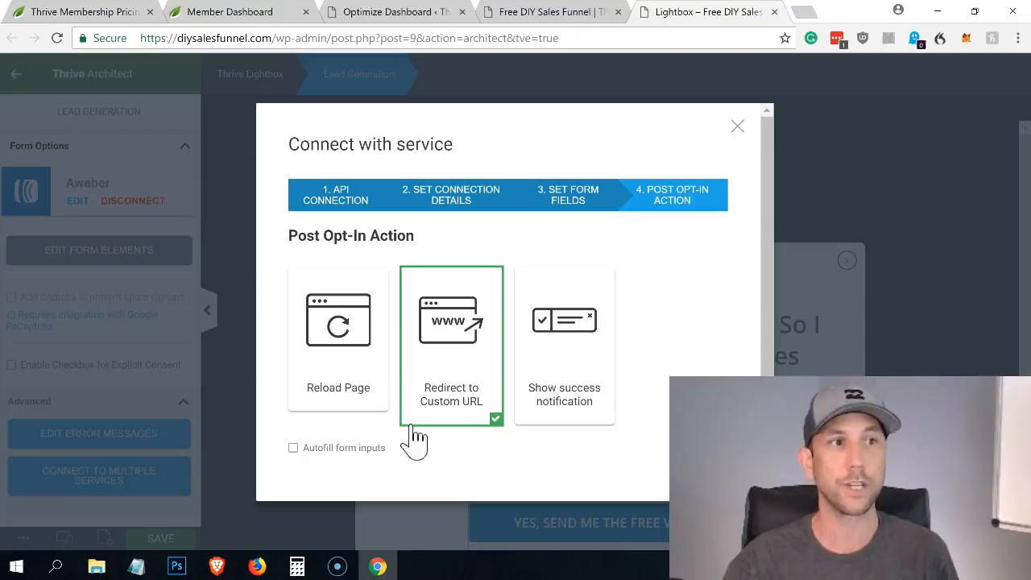
{"action": "scroll", "scroll_direction": "down", "scroll_amount": 3}
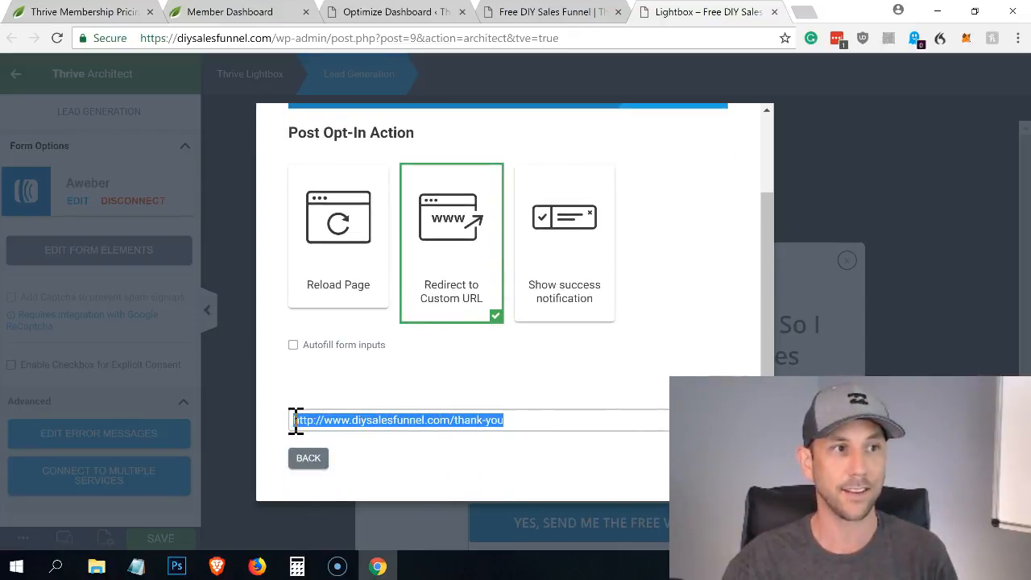
{"action": "key", "text": "alt+tab"}
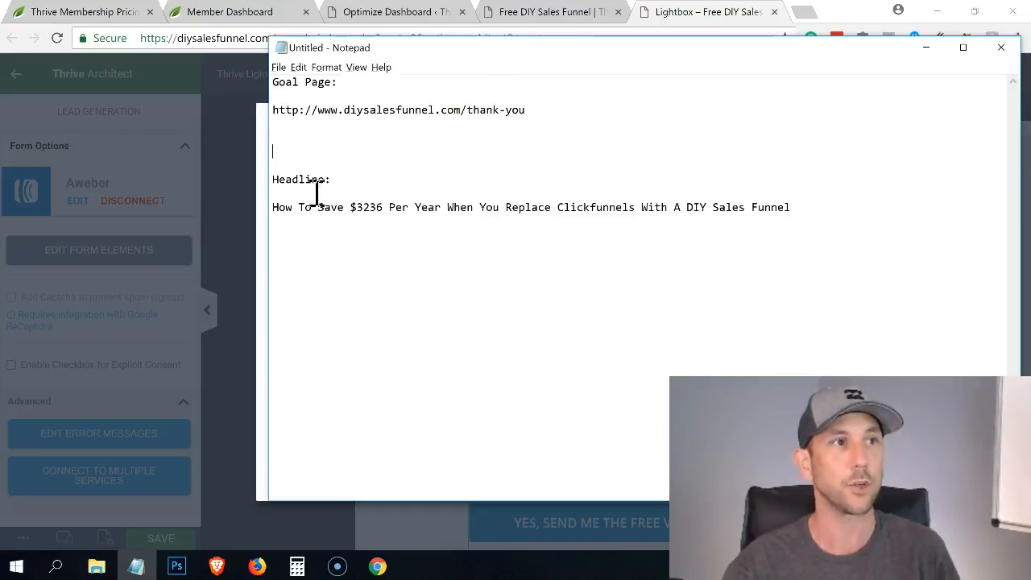
{"action": "mouse_move", "coordinate": [779, 171]}
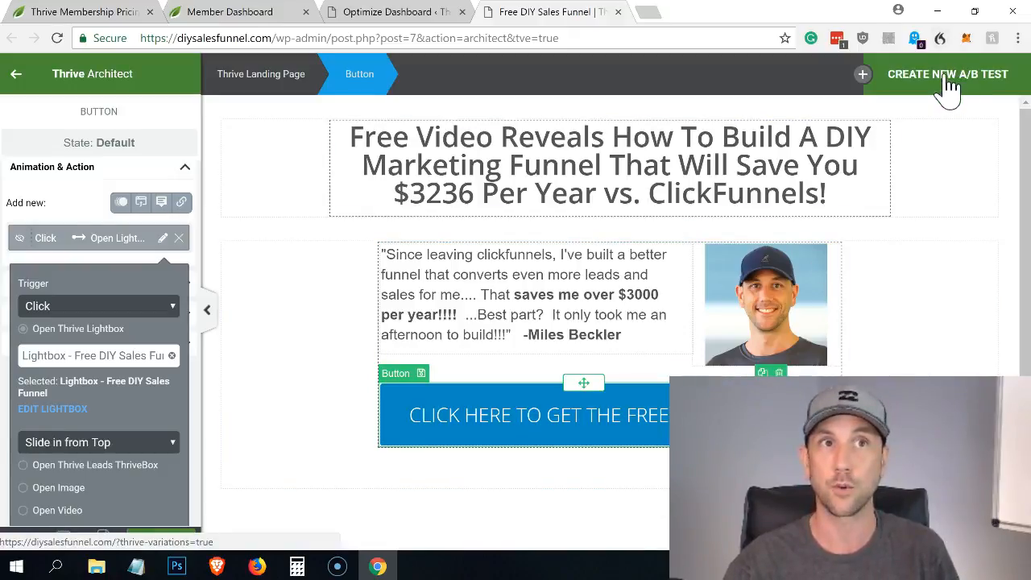
- Create a new A/B test with Free DIY Sales Funnel as the 100% control variation
{"action": "left_click", "coordinate": [947, 75]}
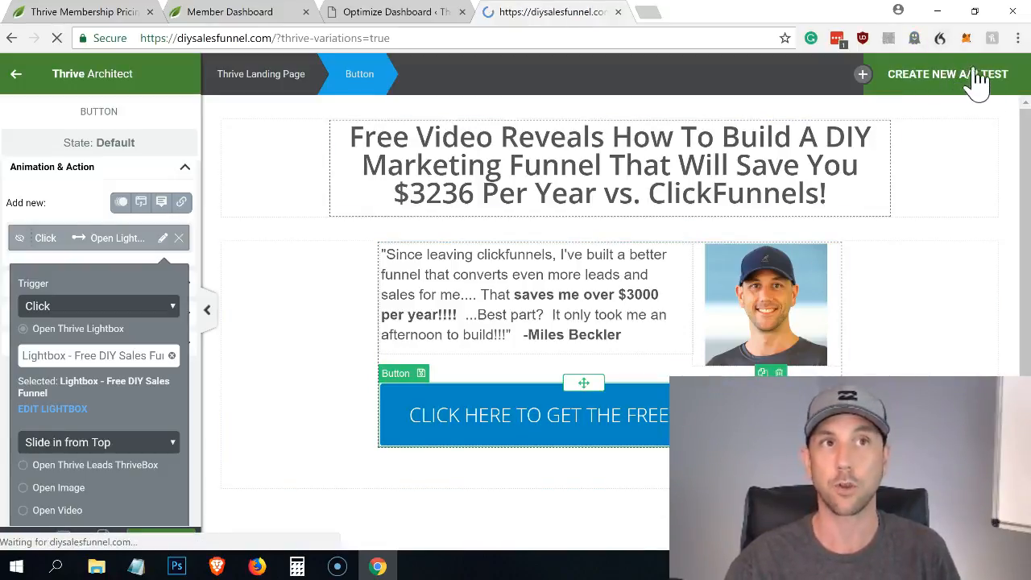
{"action": "left_click", "coordinate": [947, 74]}
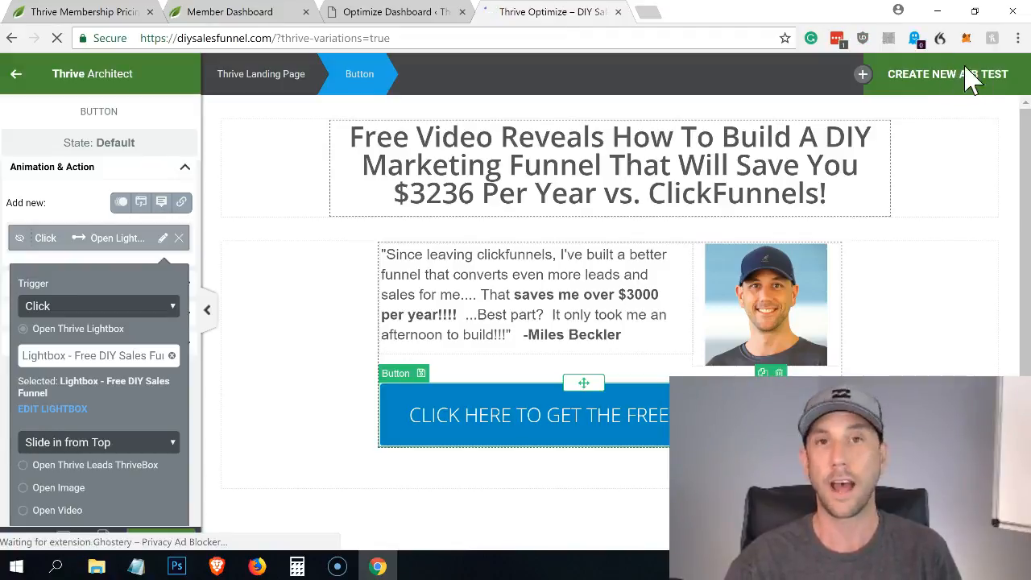
{"action": "left_click", "coordinate": [948, 74]}
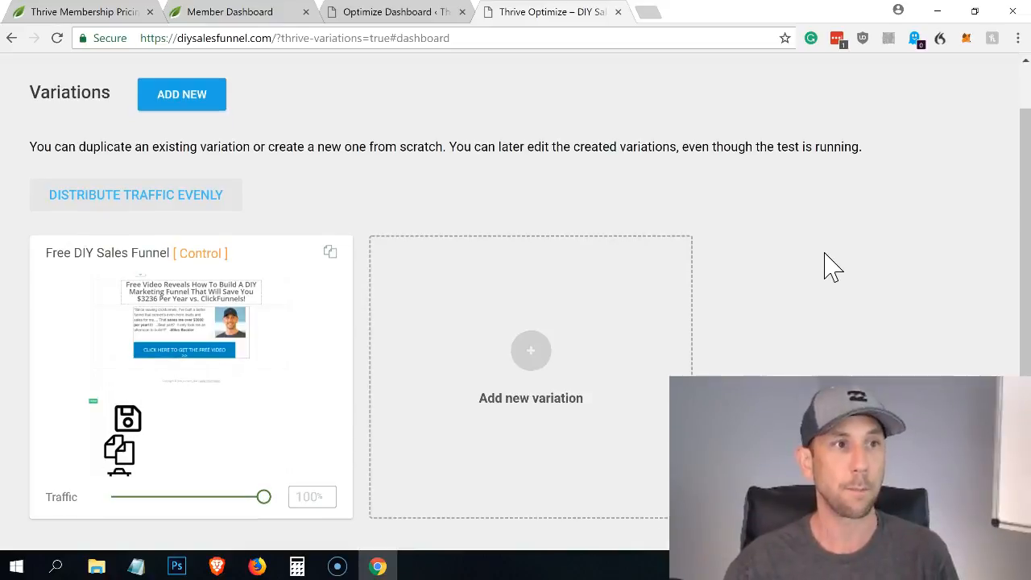
{"action": "mouse_move", "coordinate": [834, 284]}
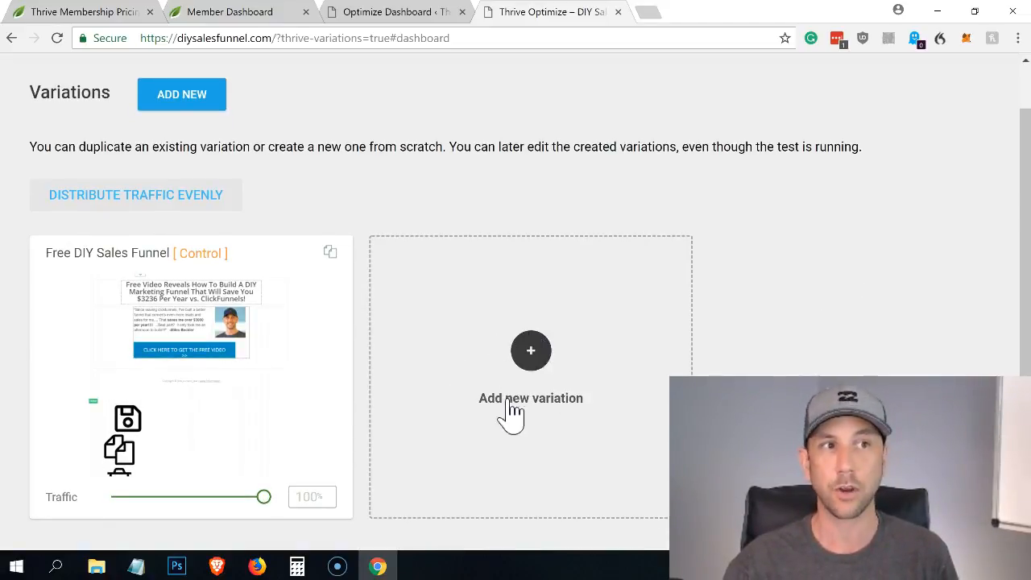
{"action": "mouse_move", "coordinate": [905, 292]}
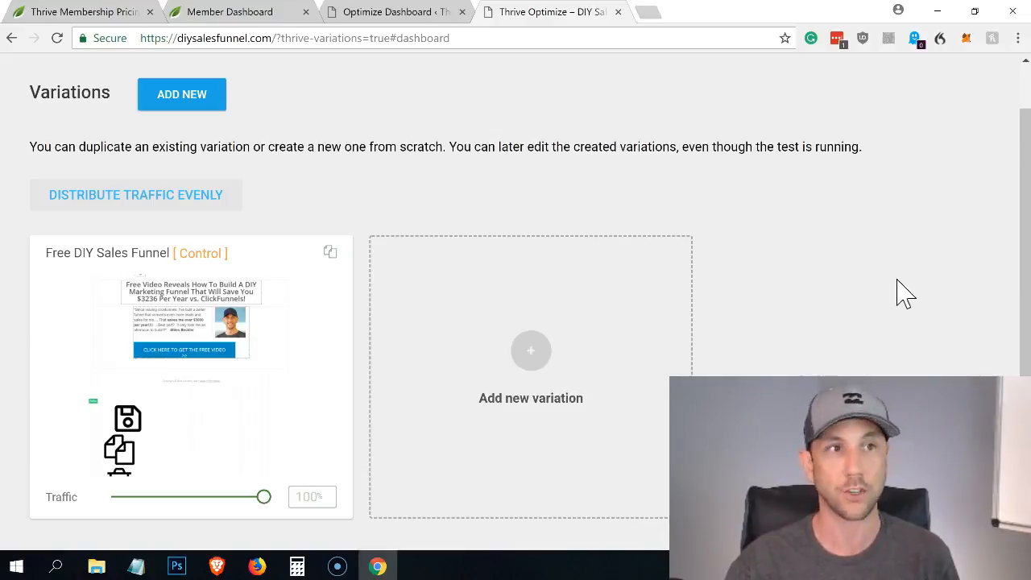
{"action": "mouse_move", "coordinate": [625, 278]}
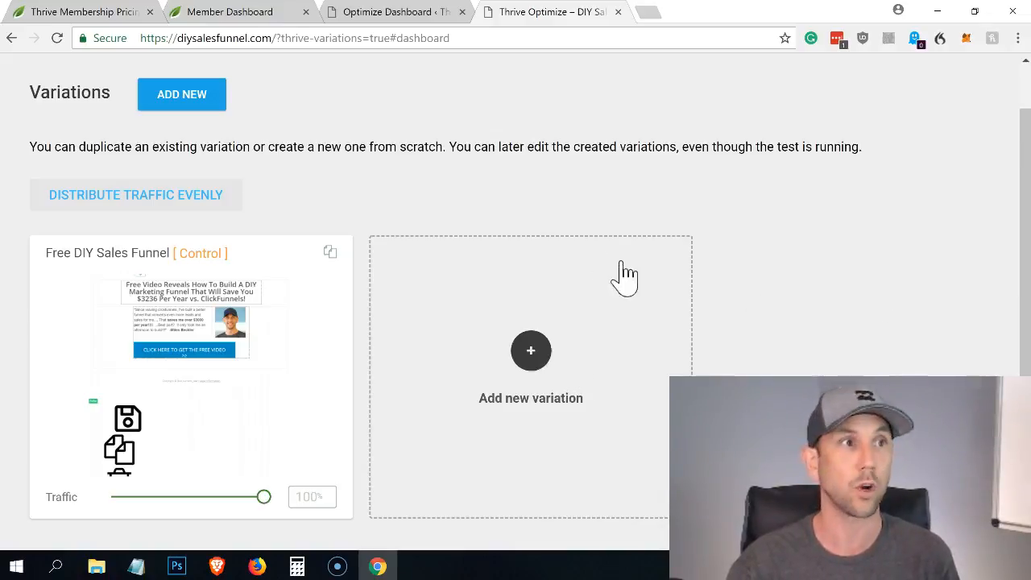
{"action": "mouse_move", "coordinate": [332, 251]}
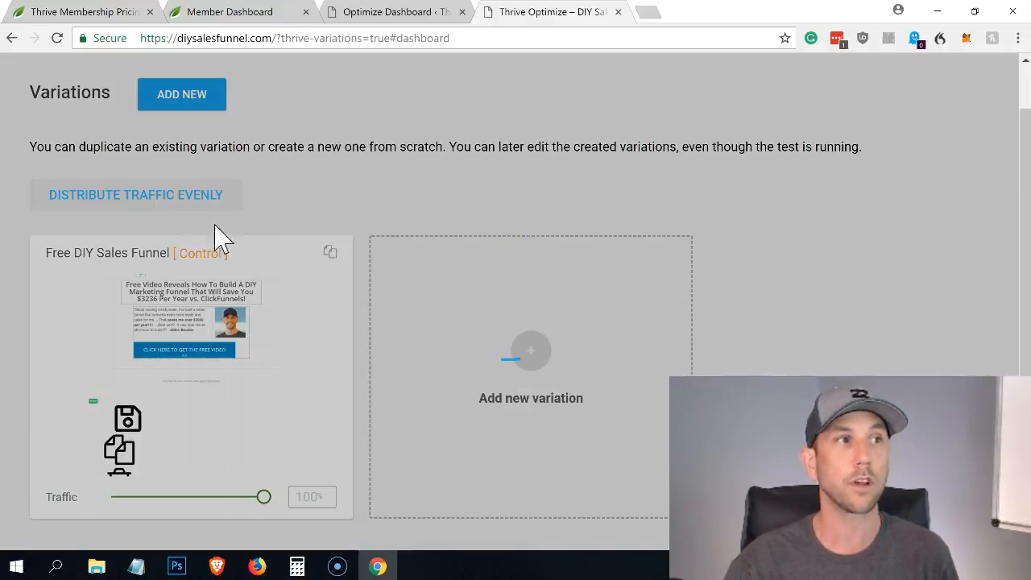
- Add a copy of the control as a 50/50 variation and name it New Headline
{"action": "left_click", "coordinate": [329, 252]}
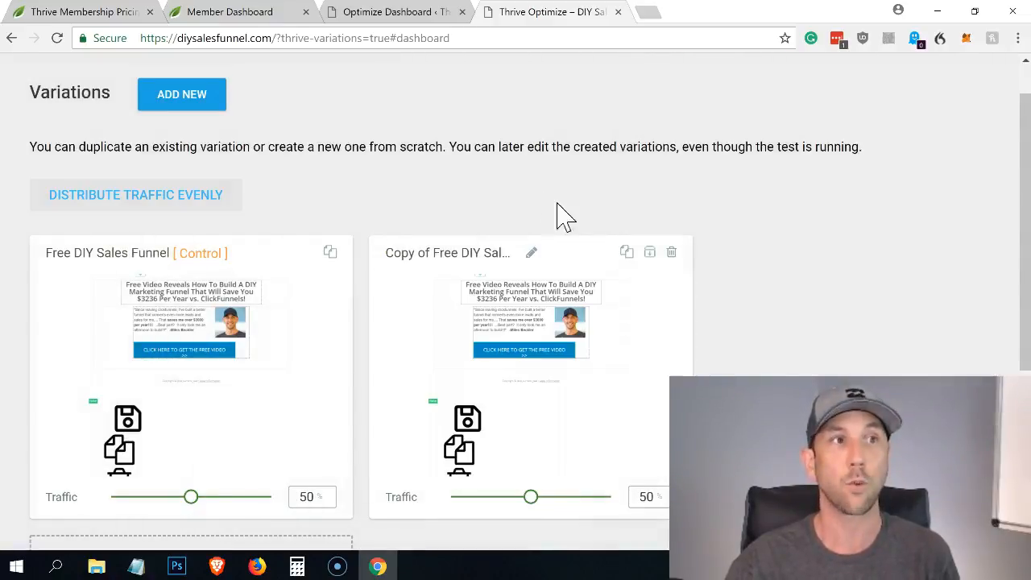
{"action": "mouse_move", "coordinate": [632, 223]}
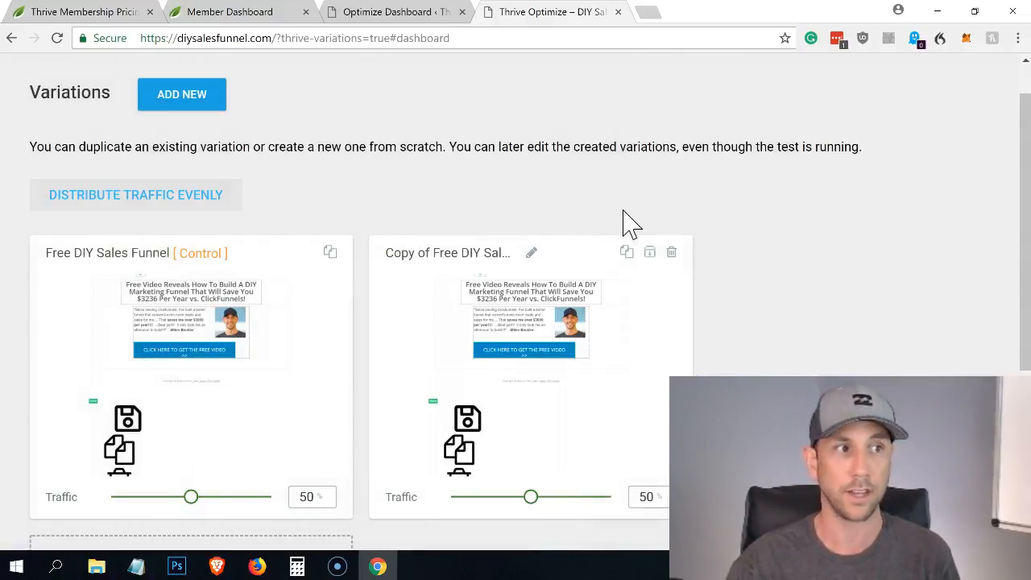
{"action": "mouse_move", "coordinate": [110, 496]}
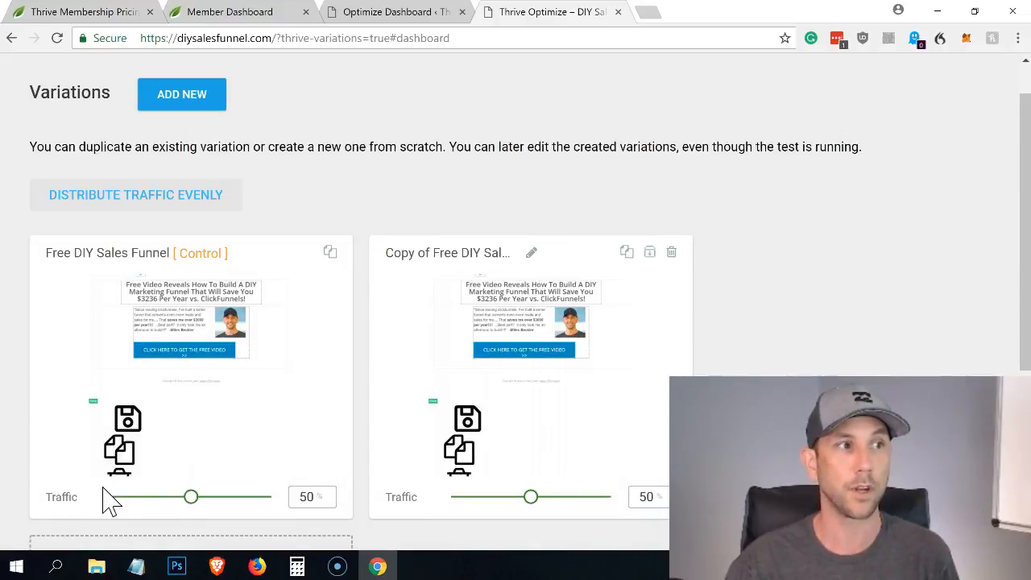
{"action": "mouse_move", "coordinate": [590, 512]}
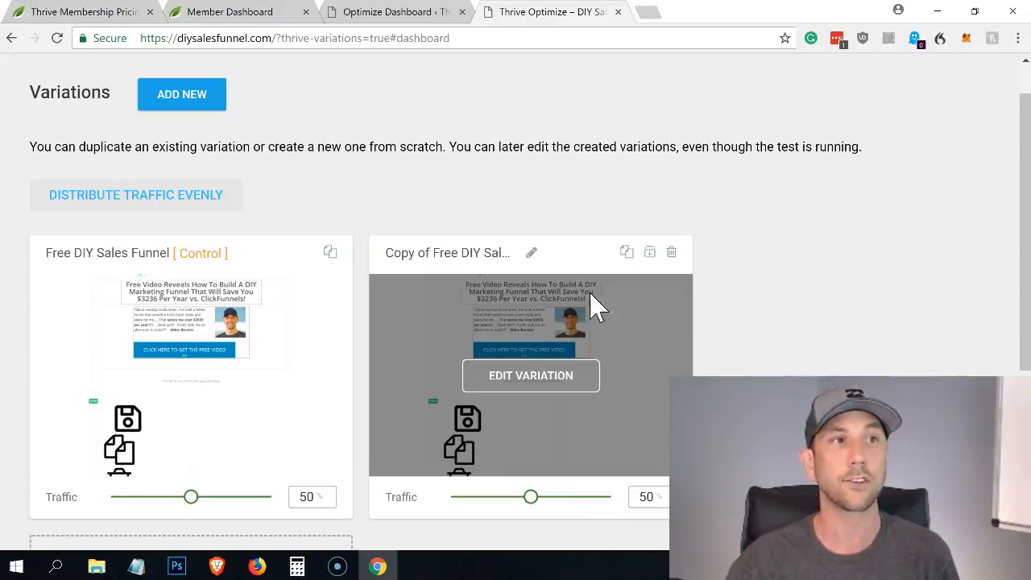
{"action": "mouse_move", "coordinate": [538, 267]}
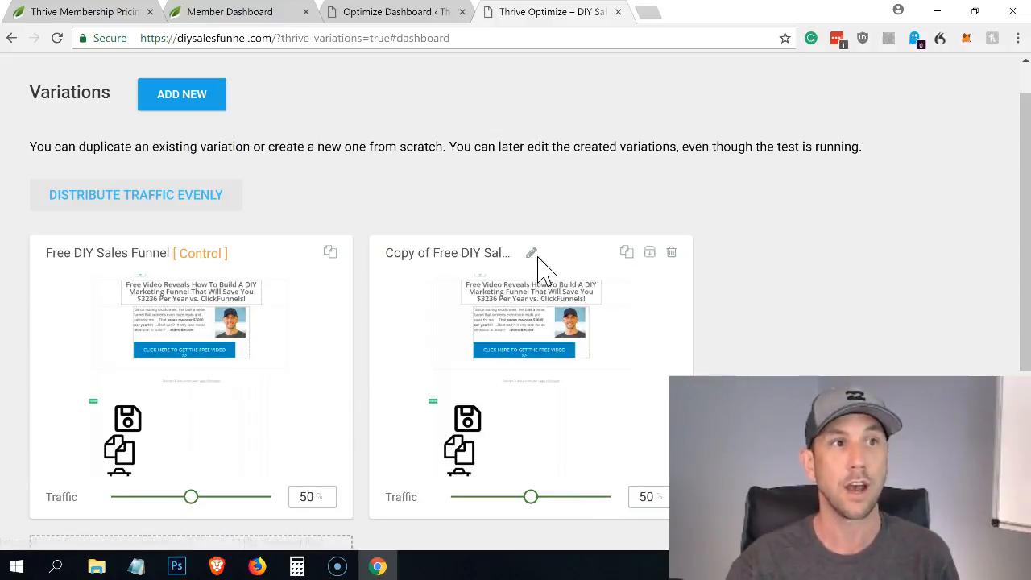
{"action": "left_click", "coordinate": [532, 251]}
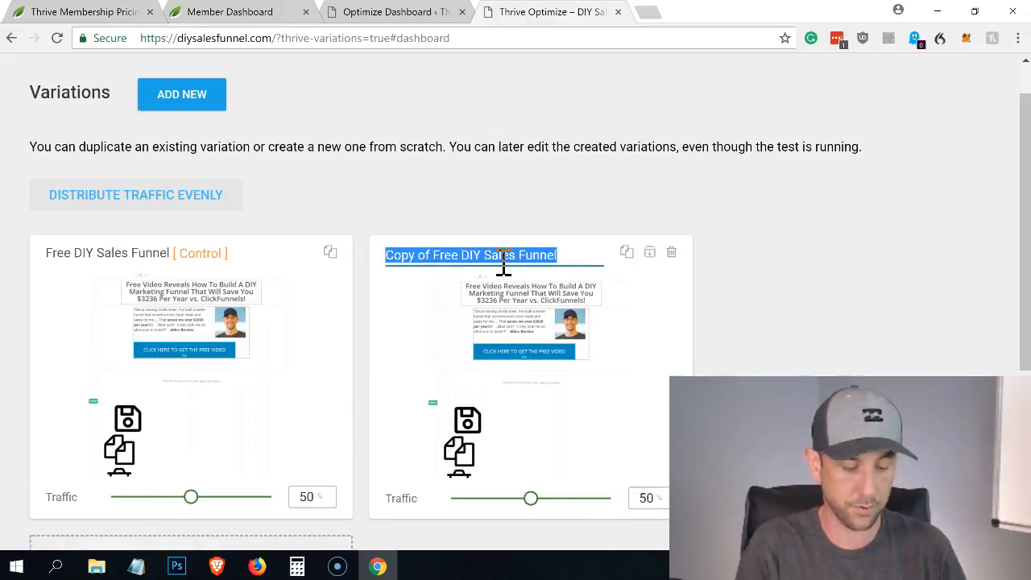
{"action": "type", "text": "New Headline"}
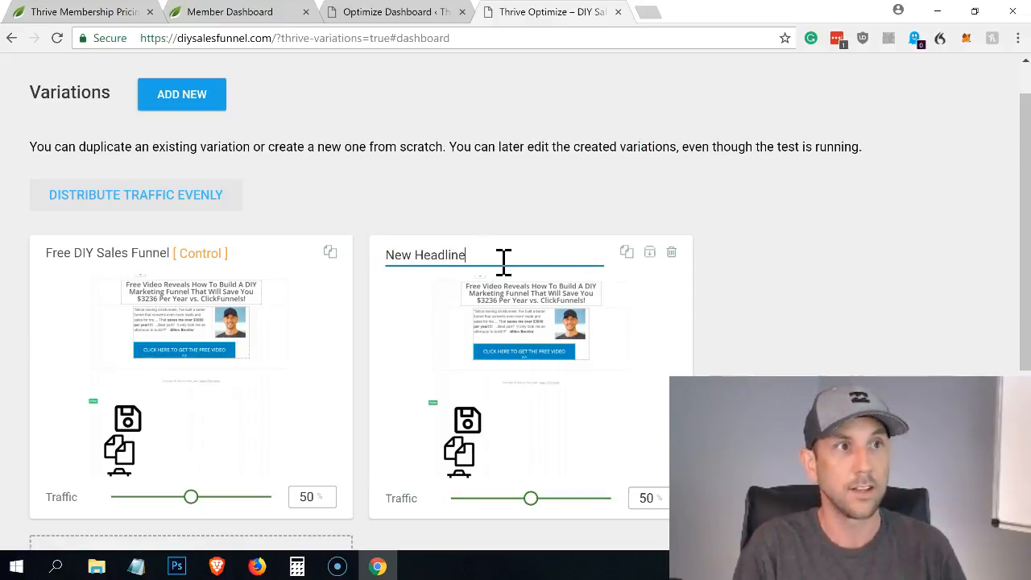
{"action": "mouse_move", "coordinate": [757, 332]}
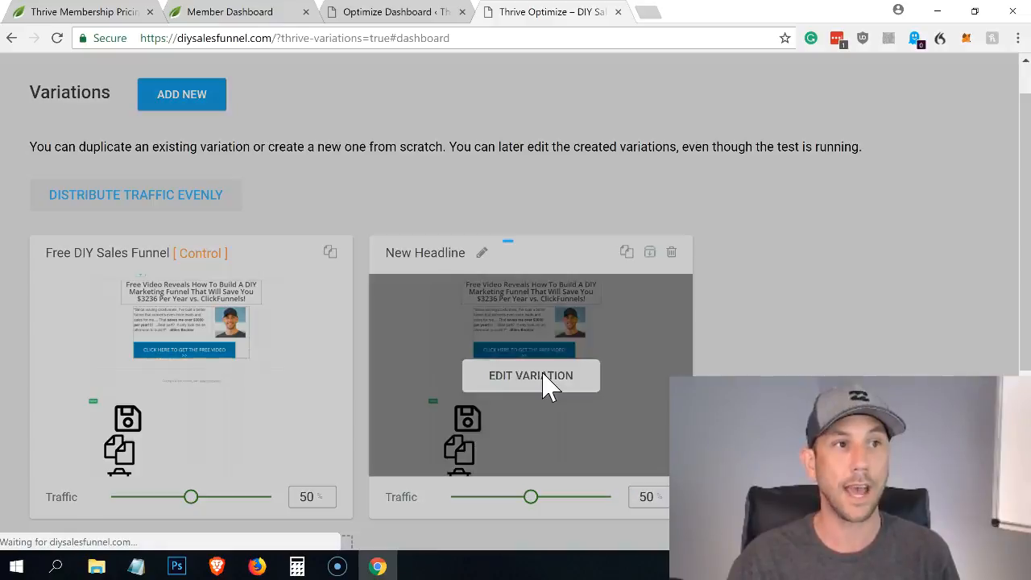
- Rewrite the variation's headline to 'How To Save $3236 Per Year When You Replace Clickfunnels With A DIY Sales Funnel'
{"action": "left_click", "coordinate": [531, 376]}
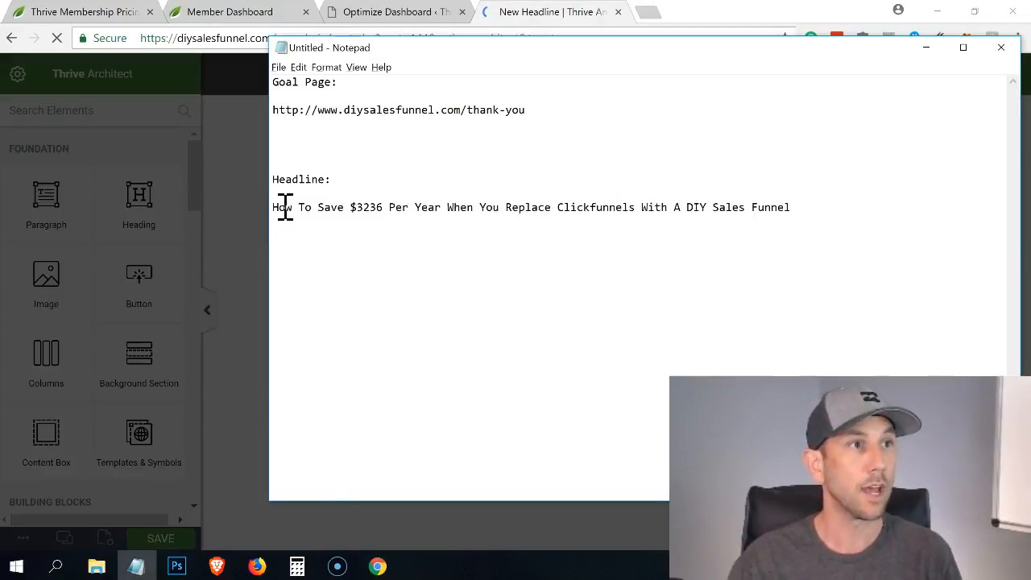
{"action": "left_click_drag", "start_coordinate": [272, 206], "coordinate": [326, 206]}
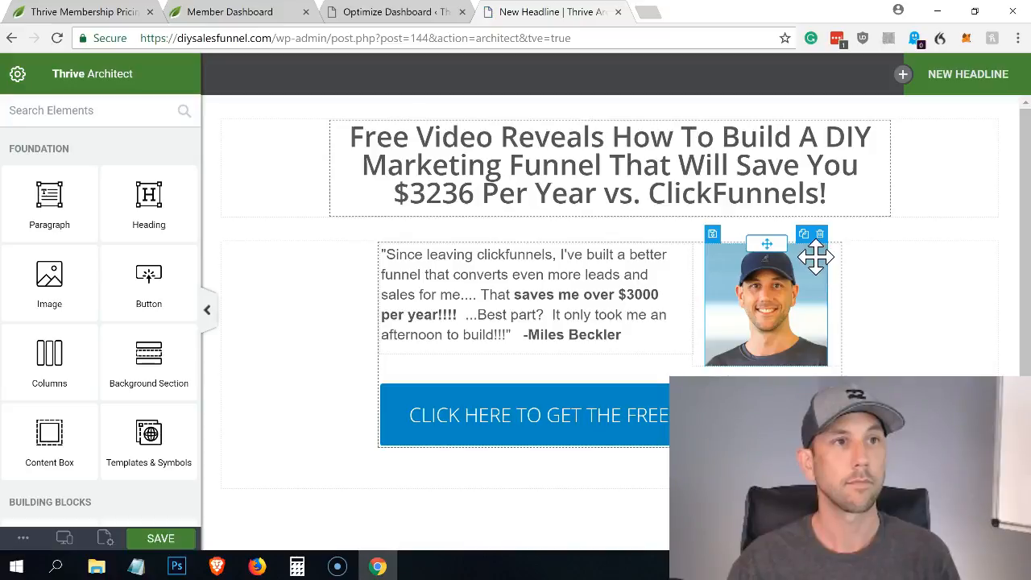
{"action": "left_click", "coordinate": [611, 164]}
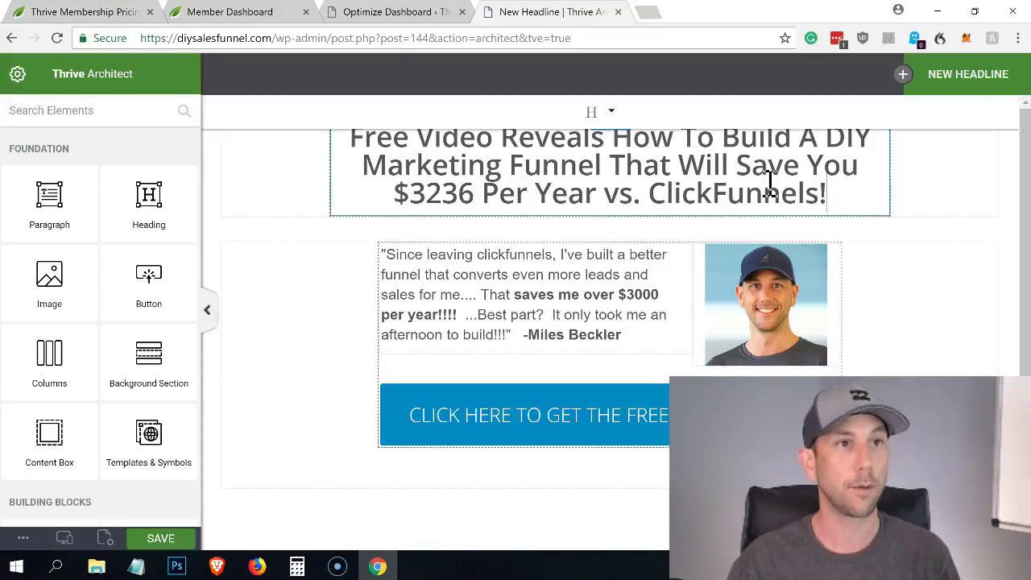
{"action": "left_click", "coordinate": [611, 164]}
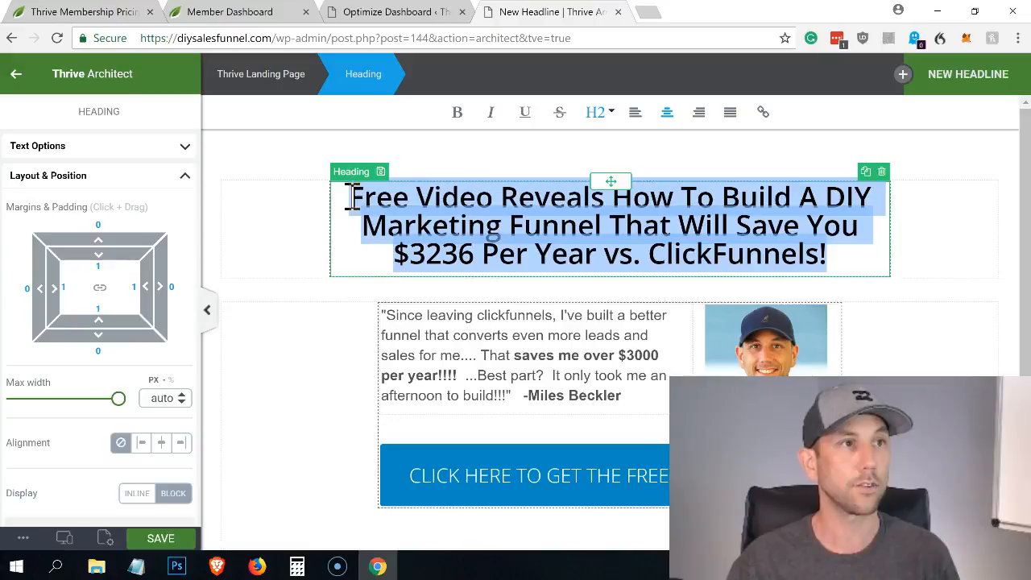
{"action": "type", "text": "How To Save $3236 Per Year When You Replace Clickfunnels With A DIY Sales Funnel"}
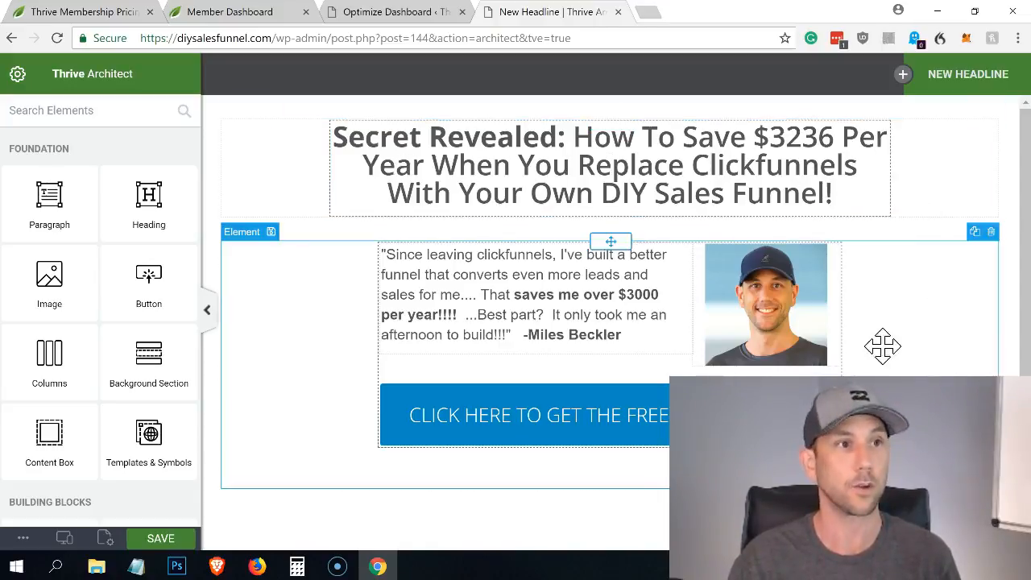
{"action": "left_click", "coordinate": [608, 164]}
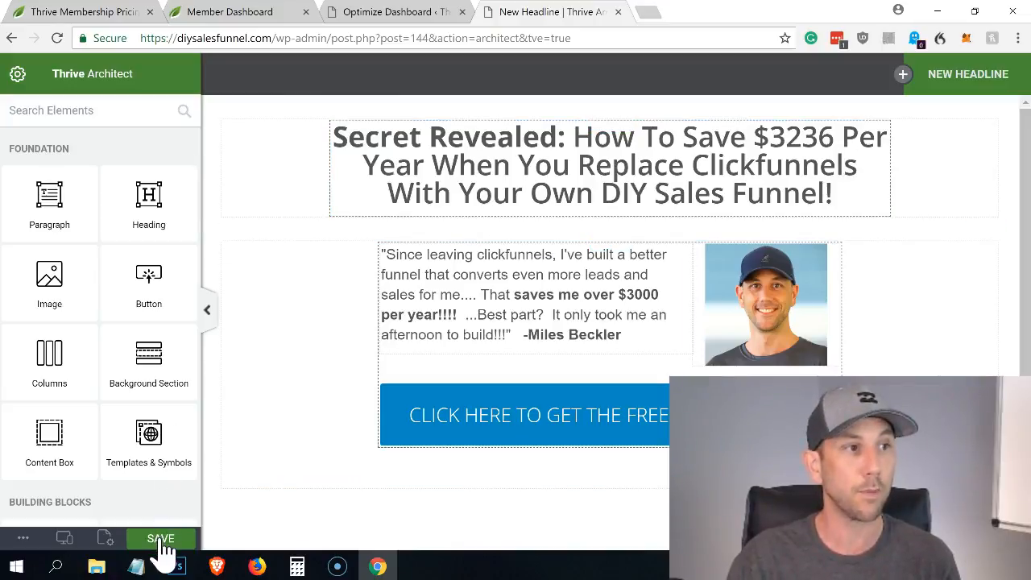
- Save the New Headline variation and return to the variations dashboard with its 50/50 split
{"action": "left_click", "coordinate": [161, 538]}
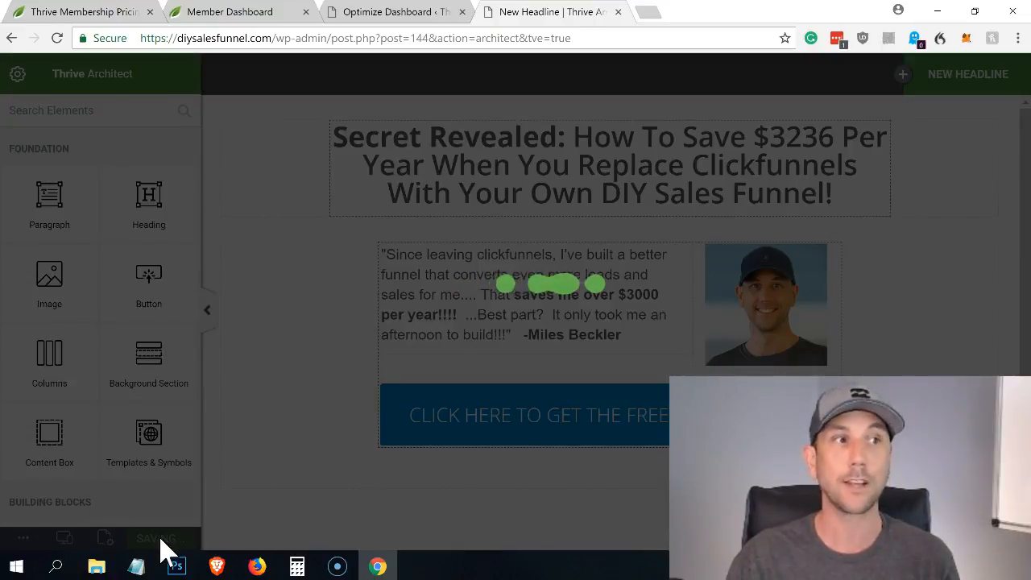
{"action": "left_click", "coordinate": [161, 538]}
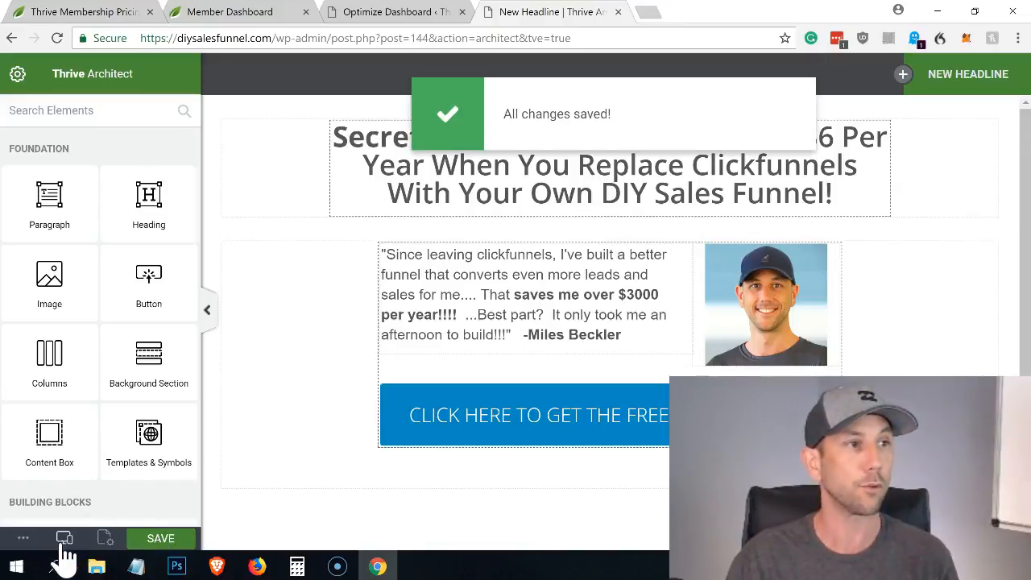
{"action": "left_click", "coordinate": [65, 538]}
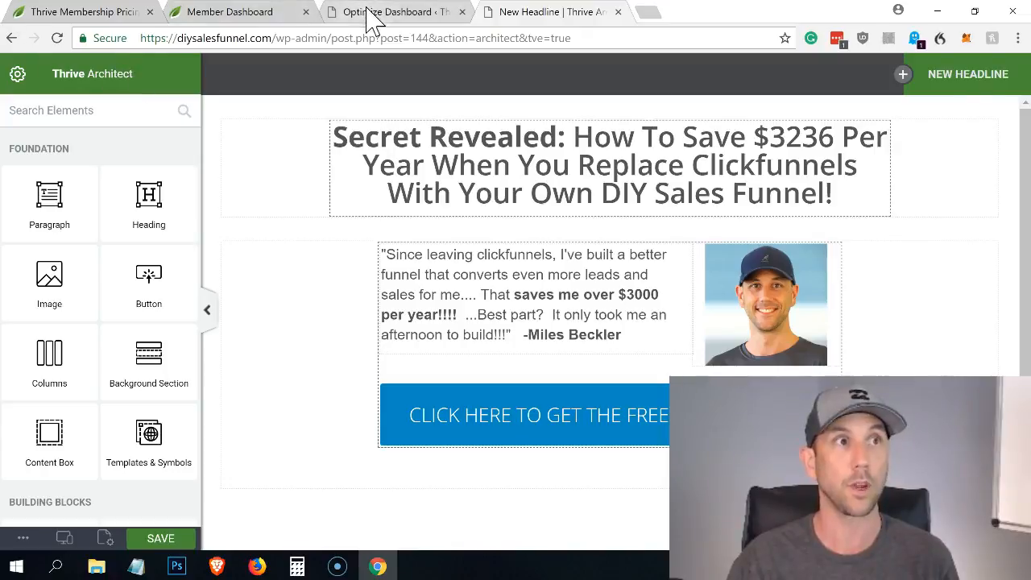
{"action": "left_click", "coordinate": [609, 165]}
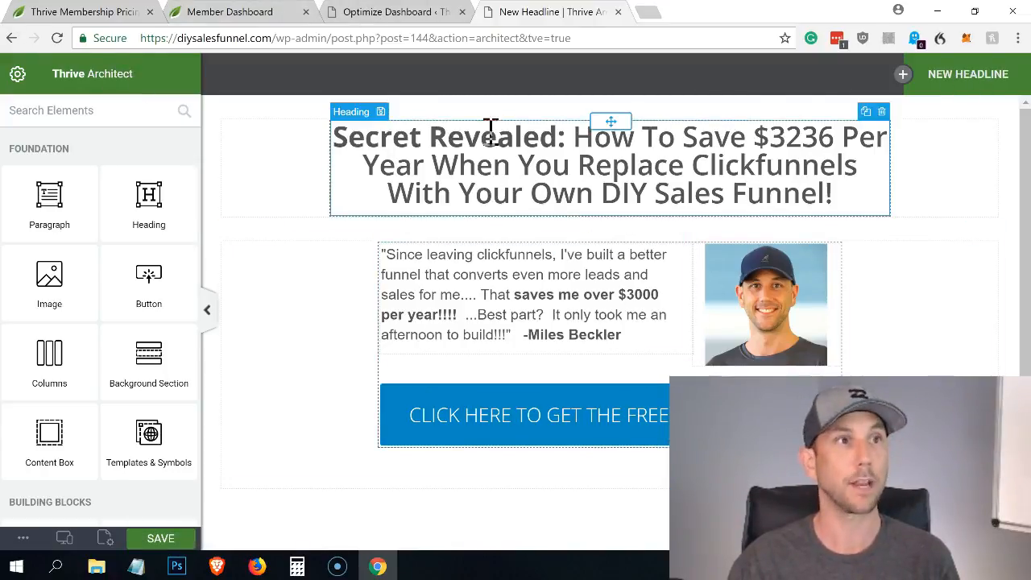
{"action": "left_click", "coordinate": [966, 74]}
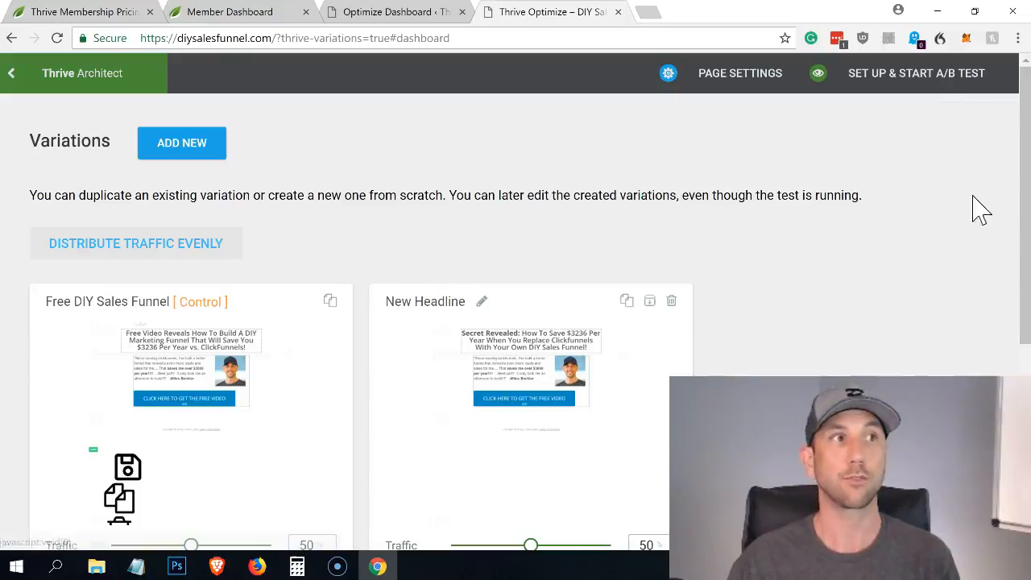
{"action": "mouse_move", "coordinate": [770, 314]}
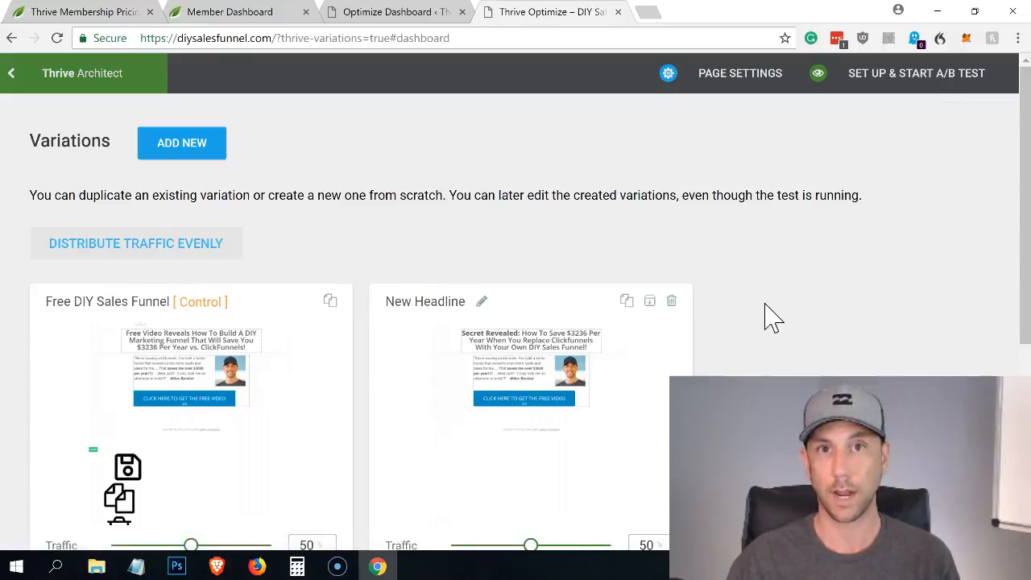
{"action": "scroll", "scroll_direction": "down", "scroll_amount": 3}
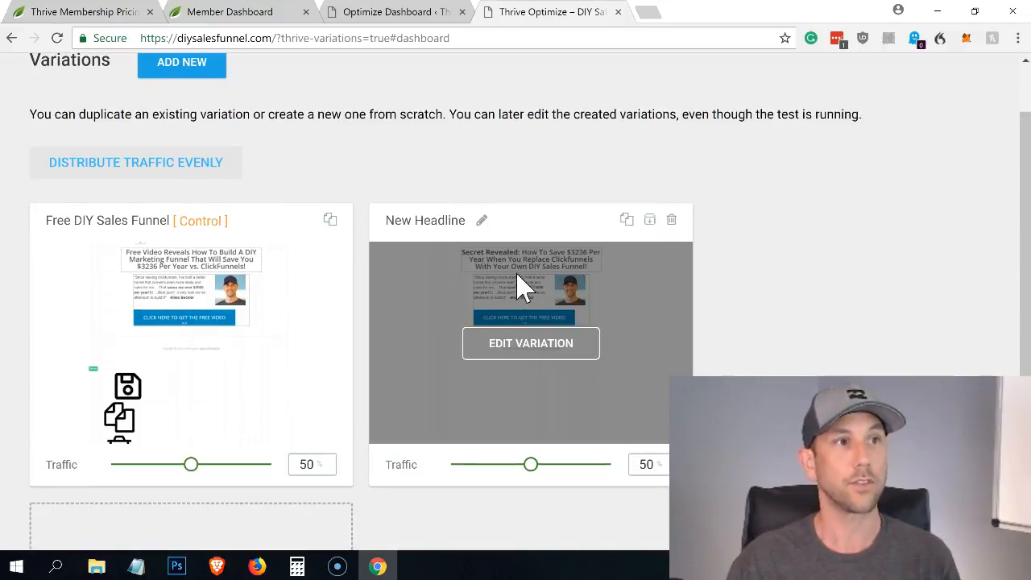
{"action": "mouse_move", "coordinate": [547, 261]}
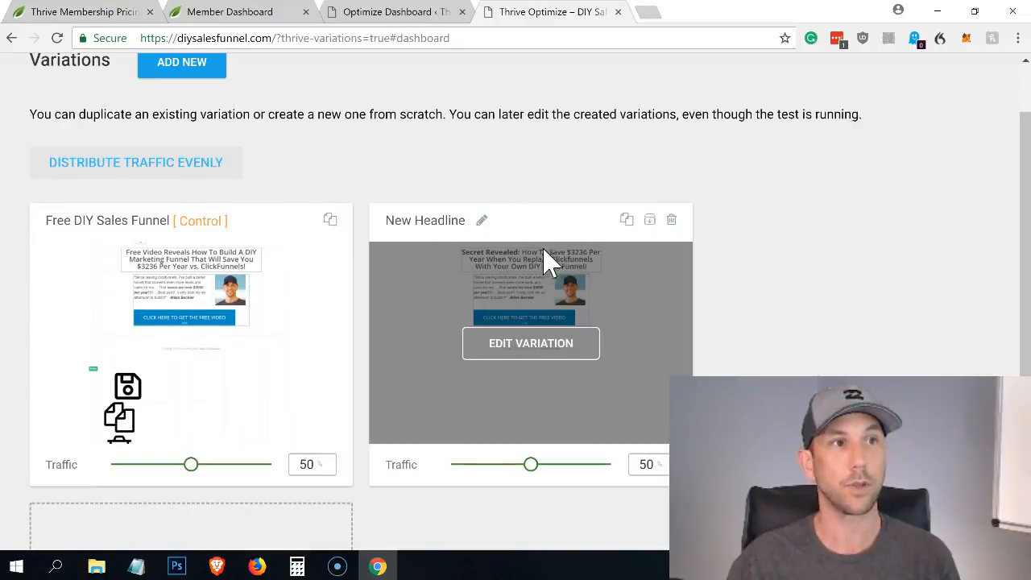
{"action": "mouse_move", "coordinate": [239, 254]}
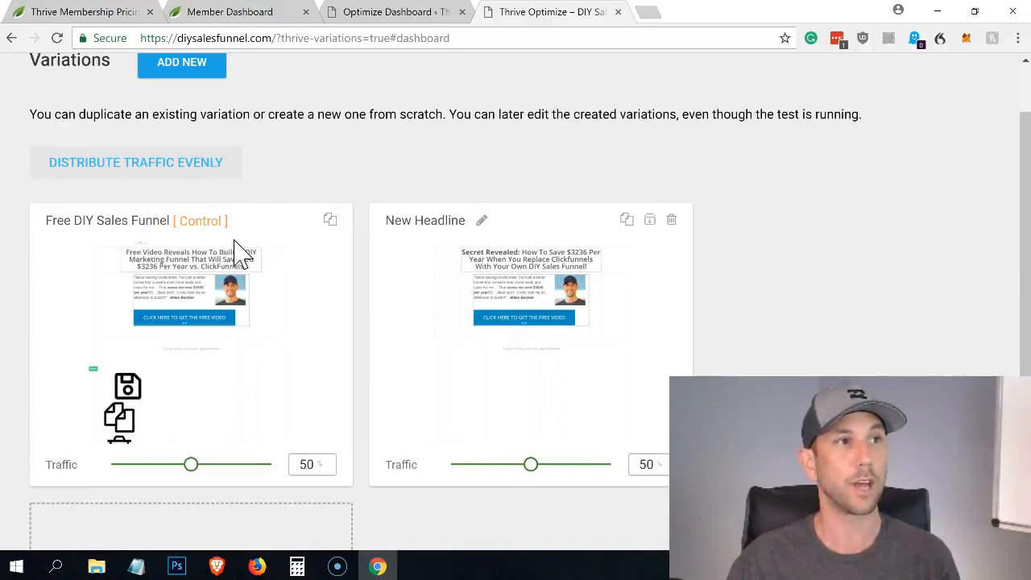
{"action": "mouse_move", "coordinate": [265, 206]}
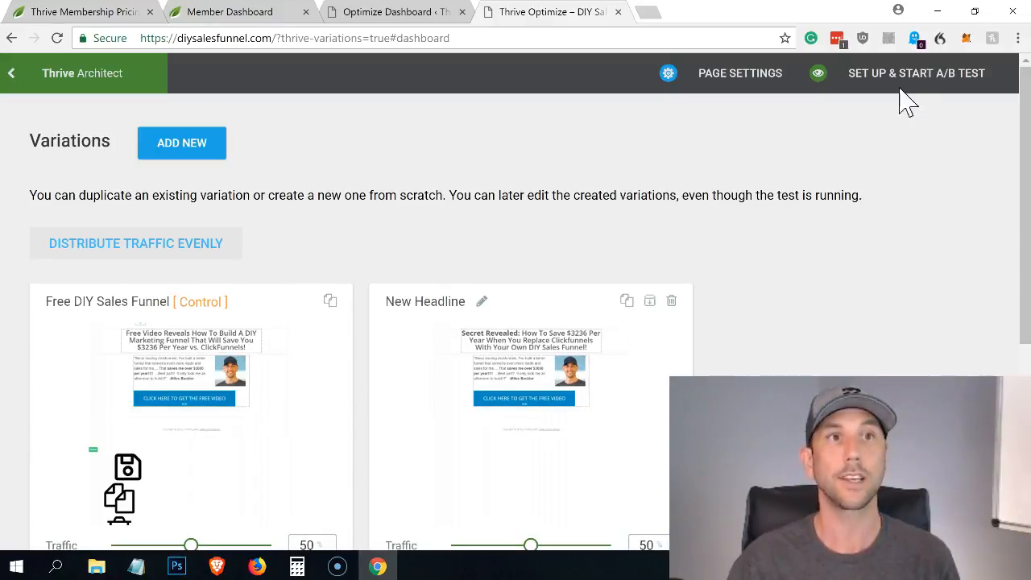
- Name the split test 'Headline Test', leave Automatic Winner Settings off, and continue to goal selection
{"action": "left_click", "coordinate": [915, 72]}
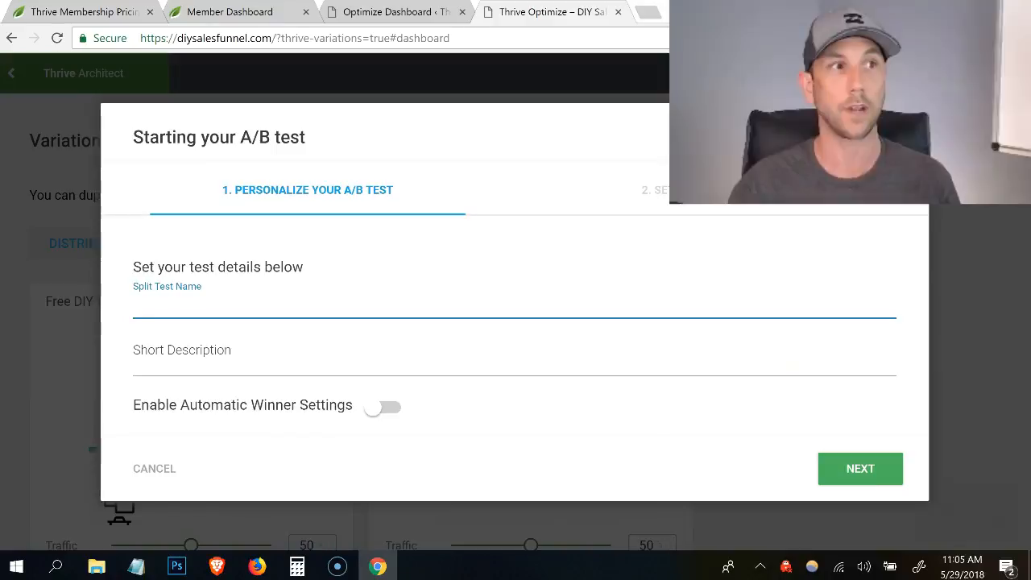
{"action": "left_click", "coordinate": [514, 310]}
{"action": "type", "text": "Headline Test"}
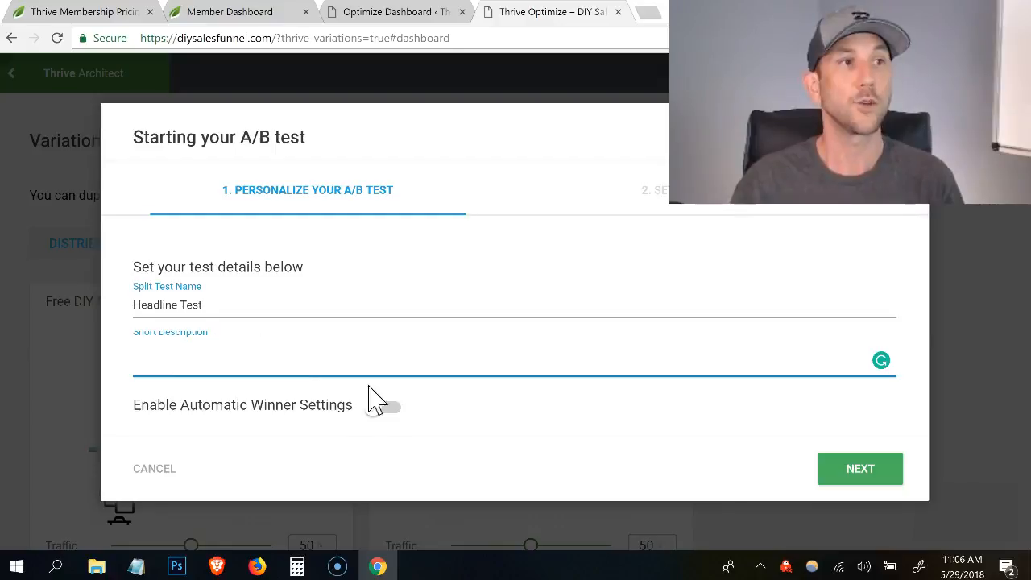
{"action": "left_click", "coordinate": [386, 406]}
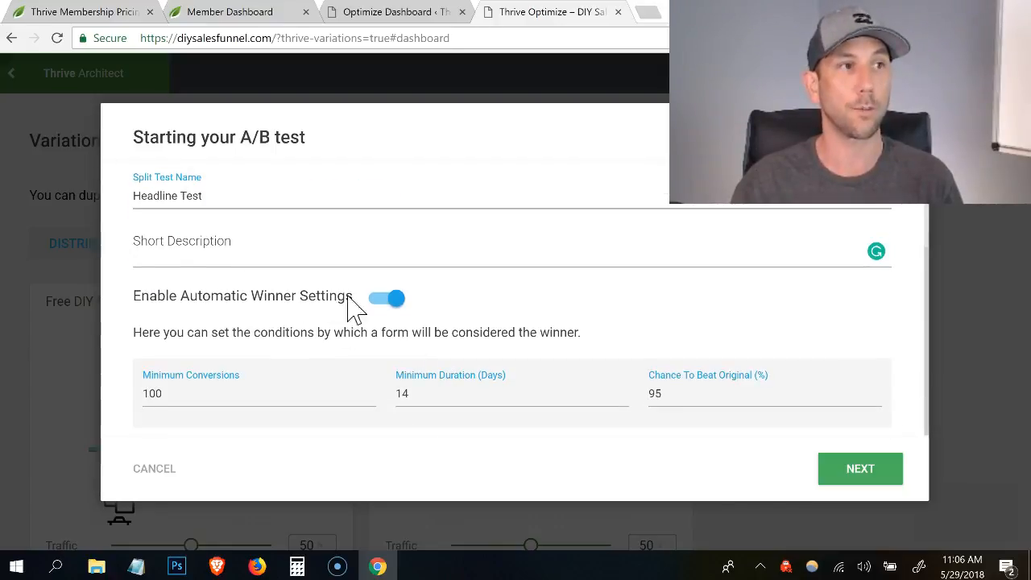
{"action": "mouse_move", "coordinate": [190, 379]}
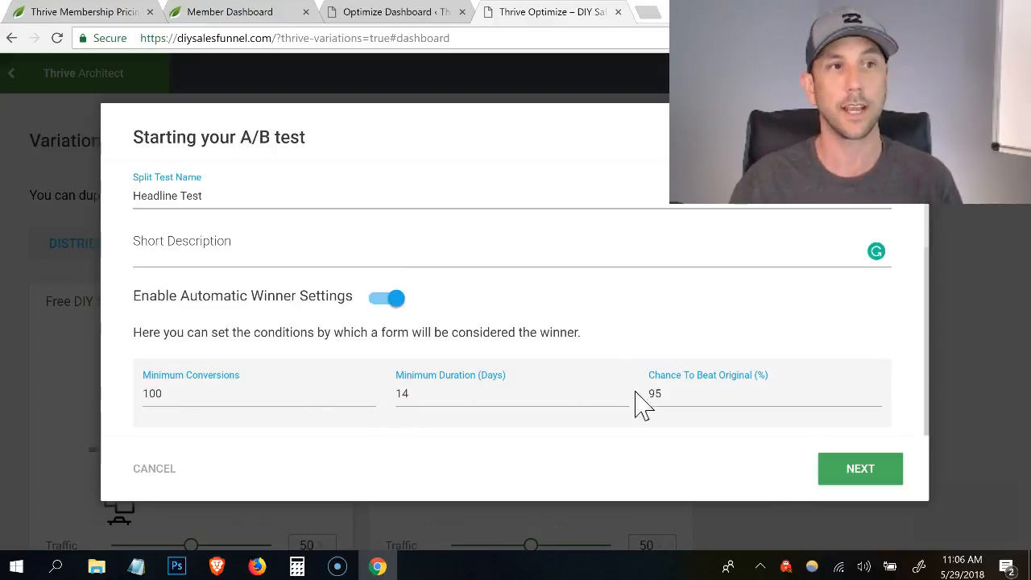
{"action": "left_click", "coordinate": [387, 298]}
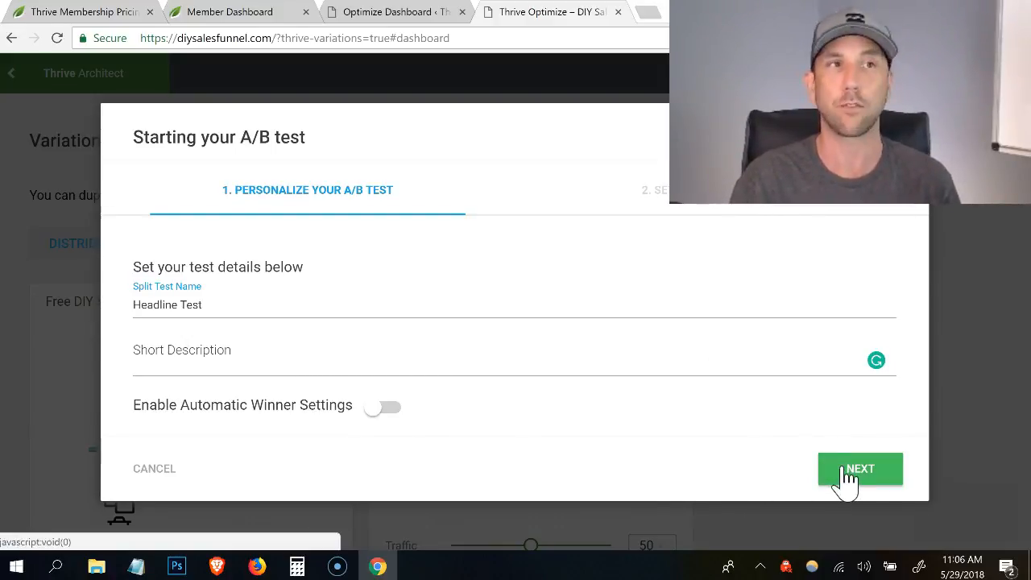
{"action": "left_click", "coordinate": [861, 468]}
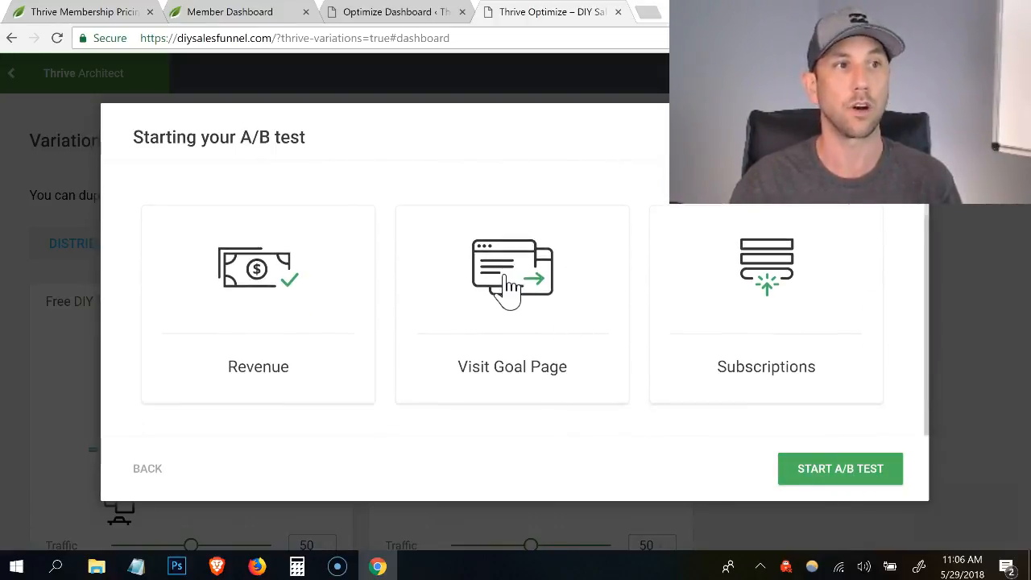
{"action": "left_click", "coordinate": [512, 305]}
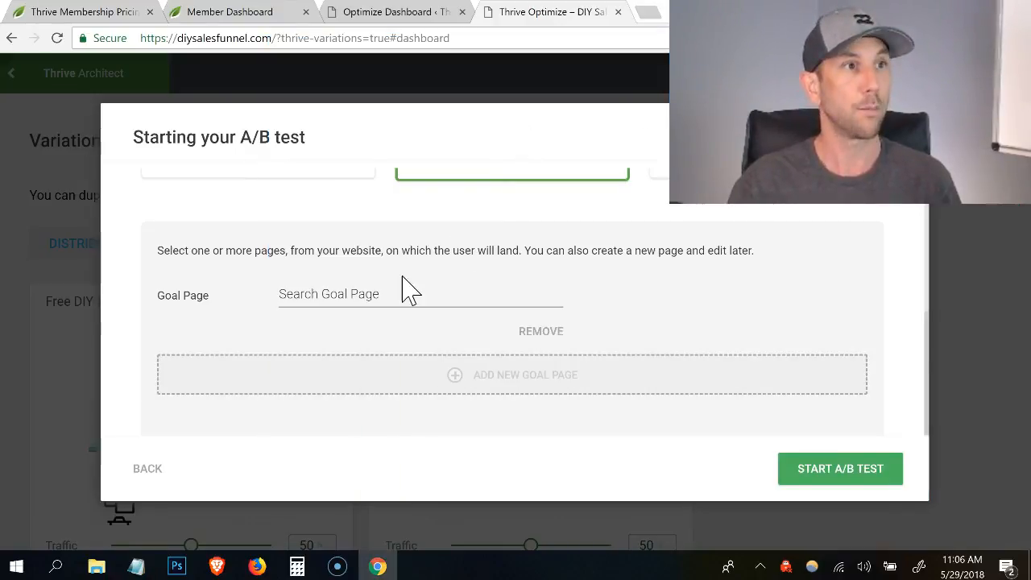
{"action": "type", "text": "http://www.diysalesfunnel.com/thank-you"}
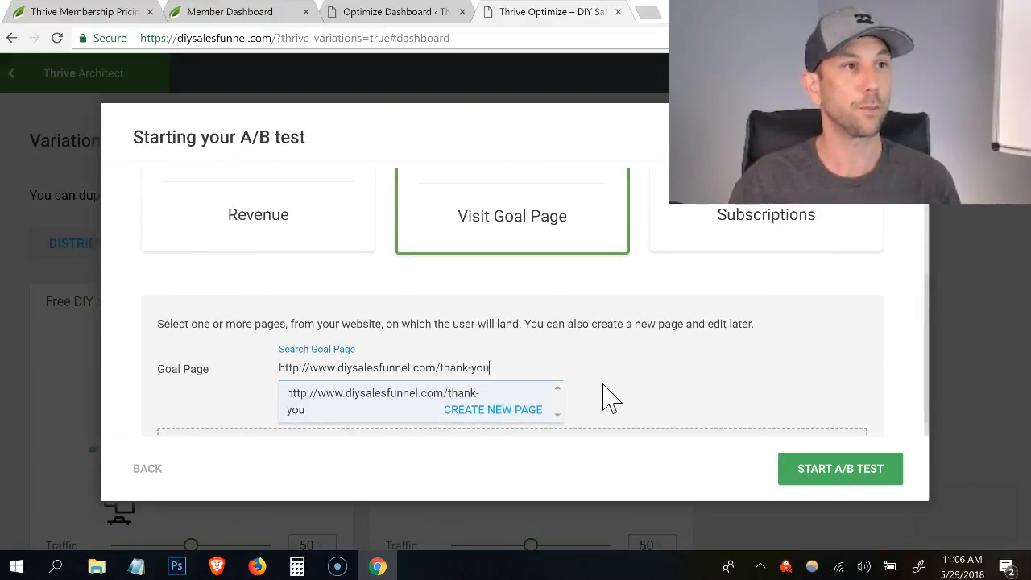
{"action": "left_click", "coordinate": [381, 401]}
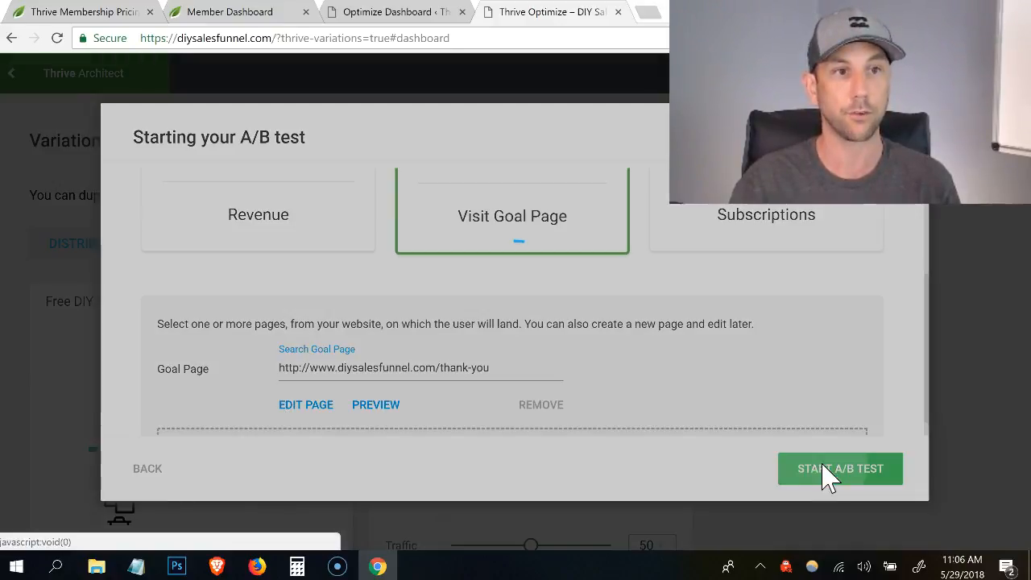
{"action": "left_click", "coordinate": [839, 467]}
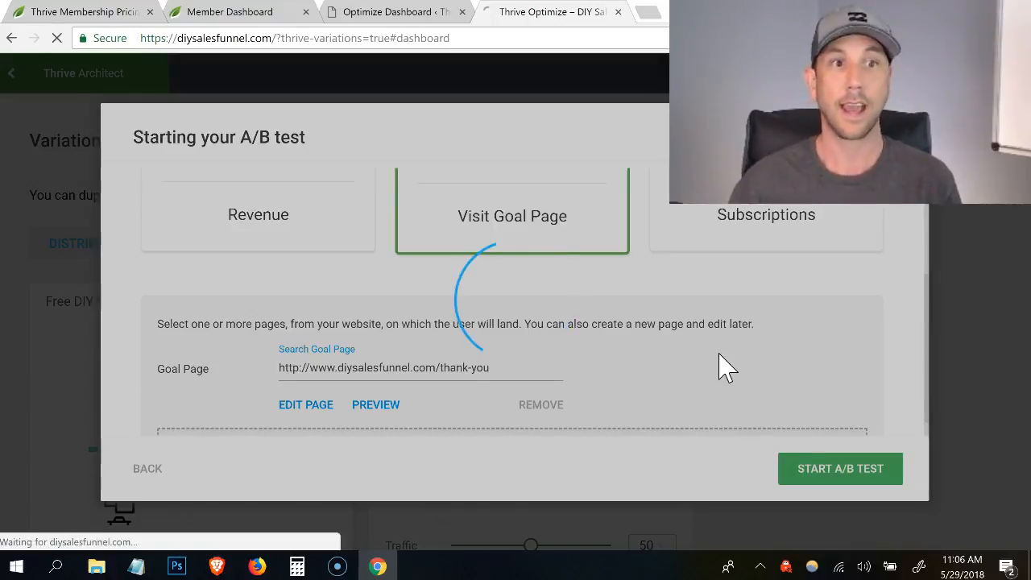
- Return from the page editor's test overview to the Optimize Dashboard browser tab
{"action": "left_click", "coordinate": [306, 404]}
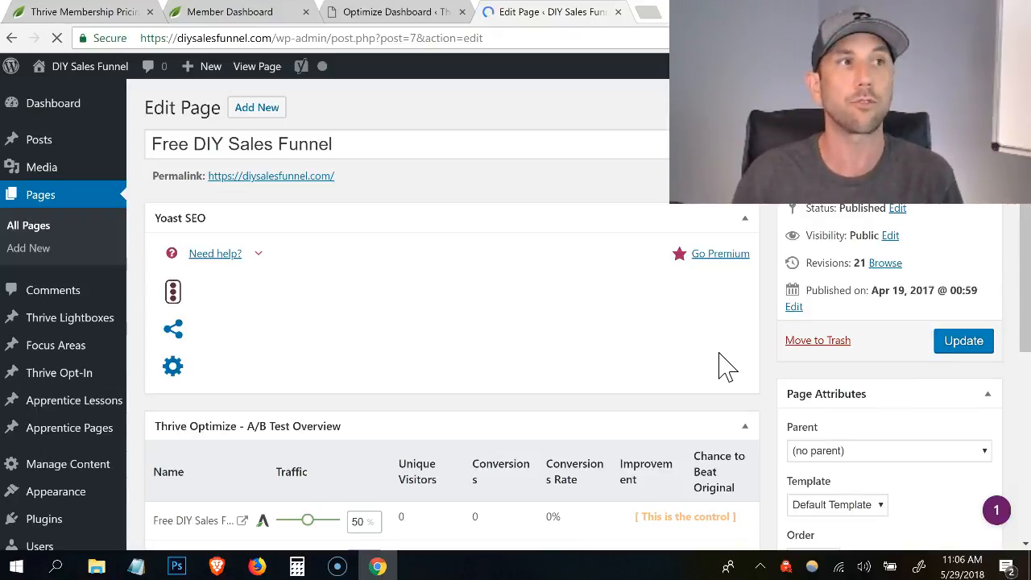
{"action": "left_click", "coordinate": [173, 290]}
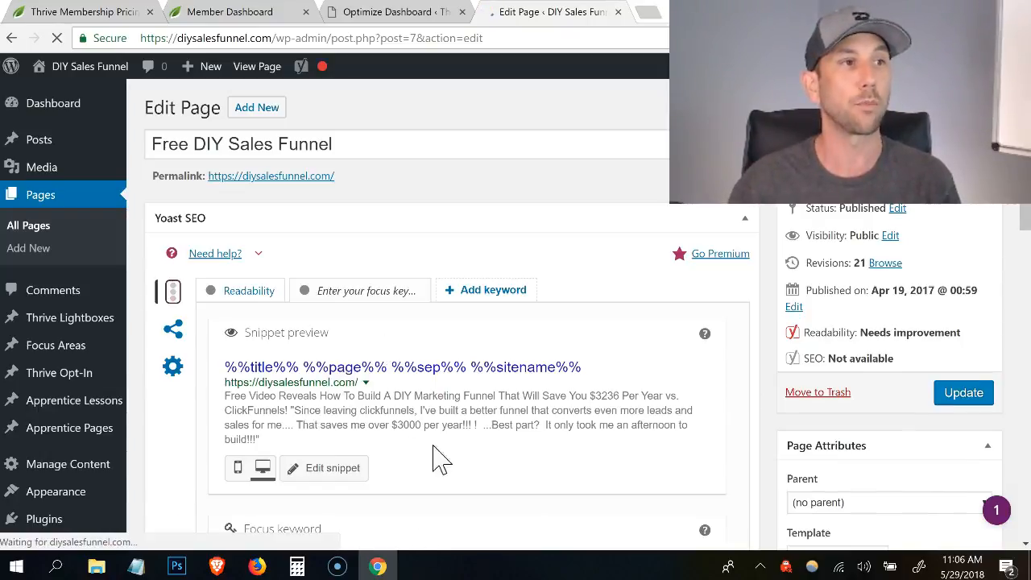
{"action": "left_click", "coordinate": [393, 13]}
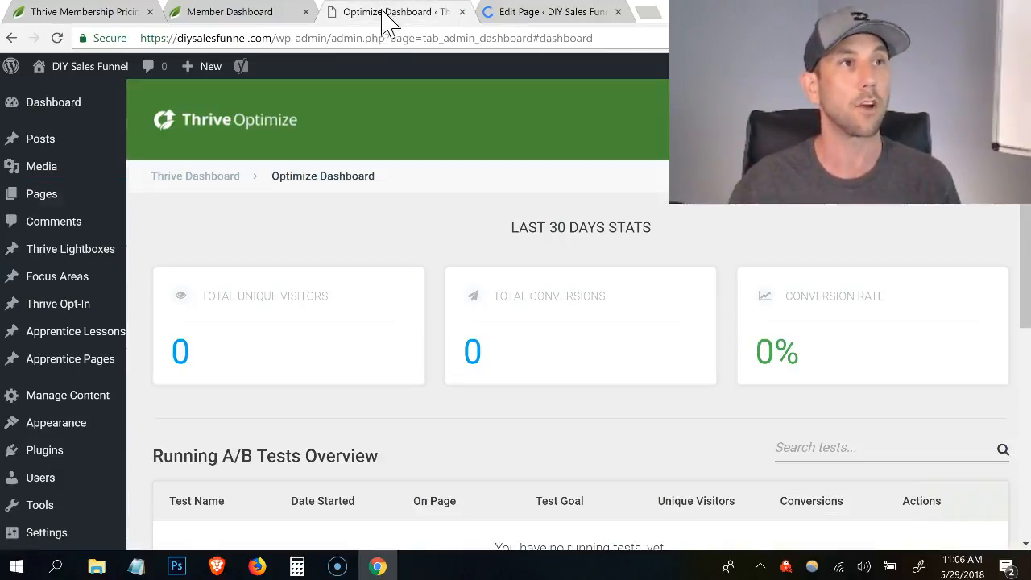
- Reload the Thrive Optimize dashboard and review Headline Test in the Running A/B Tests Overview
{"action": "left_click", "coordinate": [362, 39]}
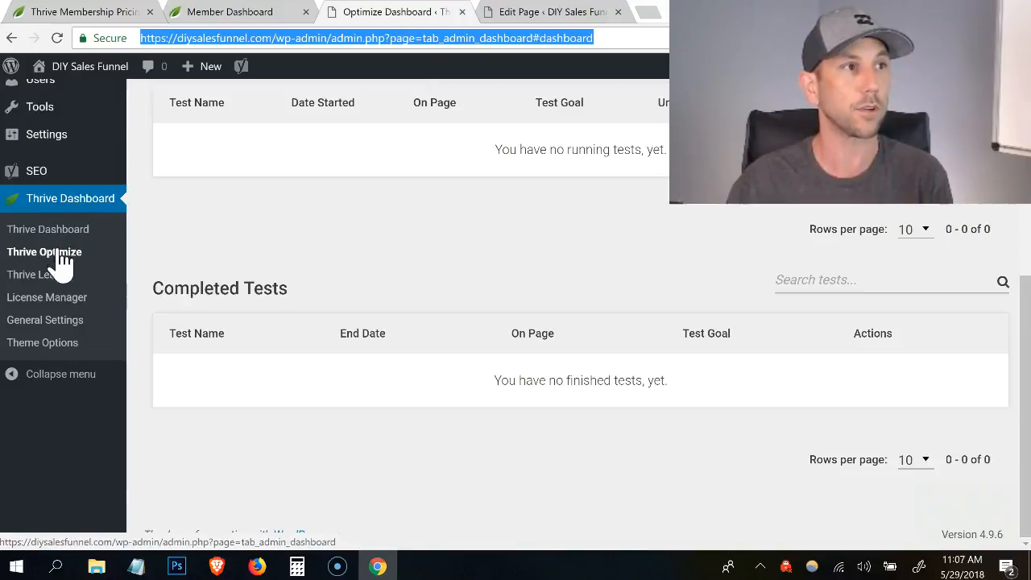
{"action": "left_click", "coordinate": [44, 251]}
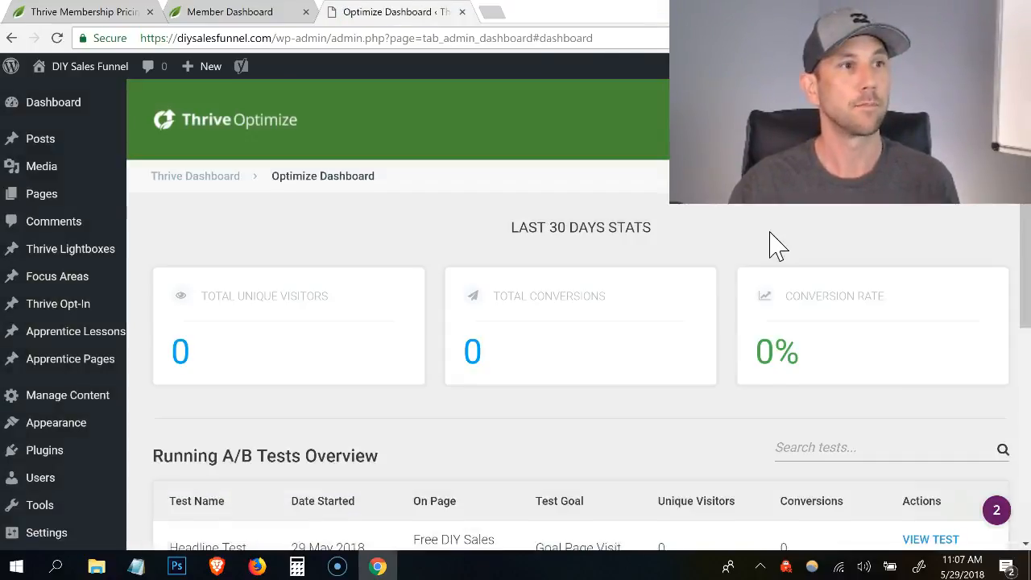
{"action": "scroll", "scroll_direction": "down", "scroll_amount": 3}
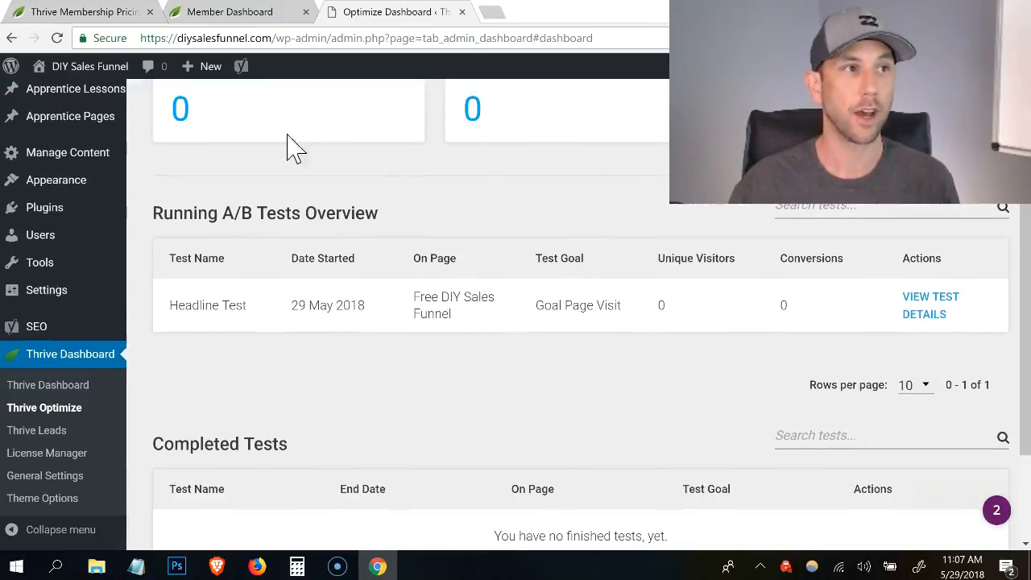
{"action": "mouse_move", "coordinate": [604, 391]}
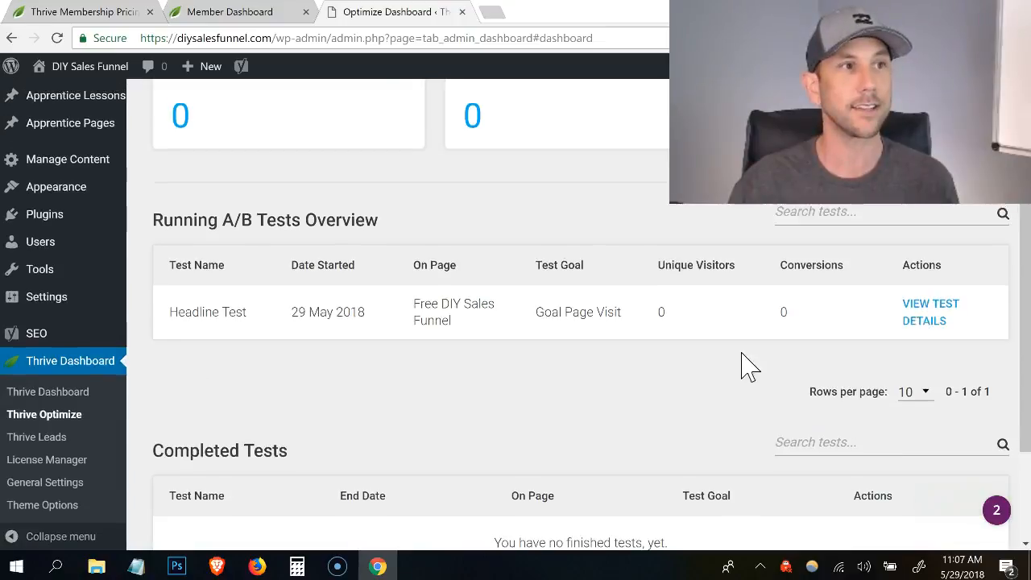
{"action": "scroll", "scroll_direction": "up", "scroll_amount": 3}
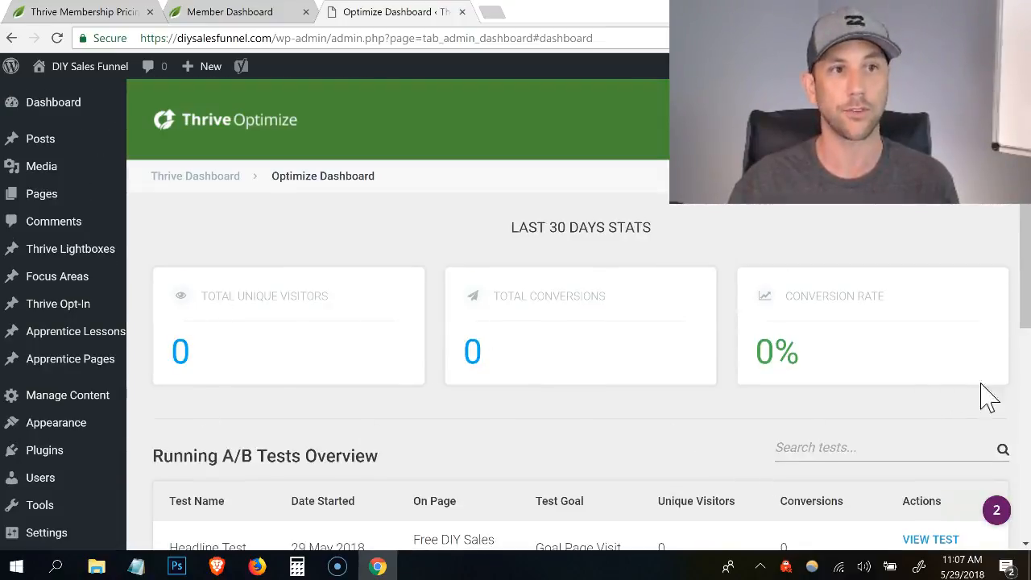
{"action": "scroll", "scroll_direction": "down", "scroll_amount": 3}
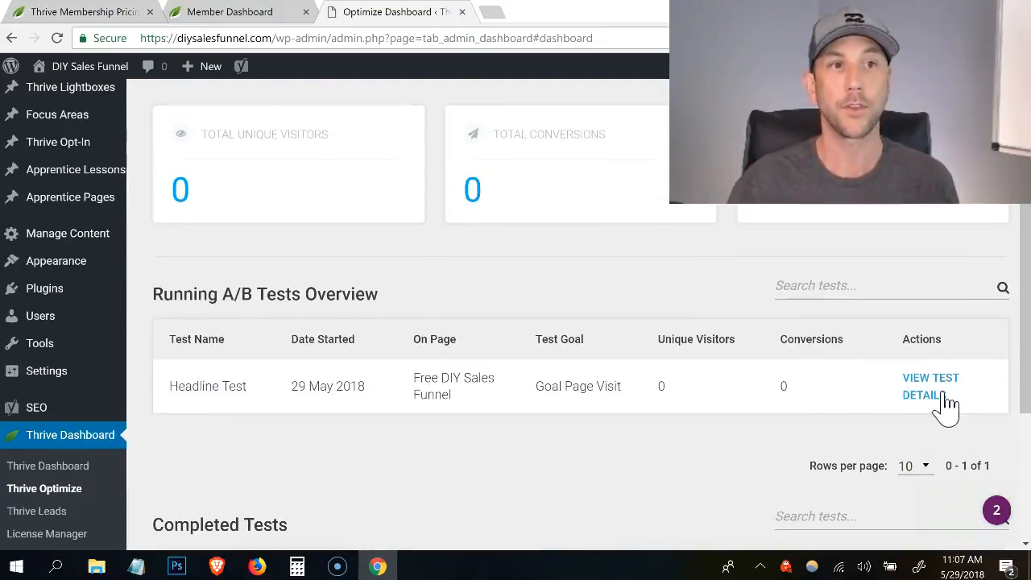
{"action": "mouse_move", "coordinate": [709, 450]}
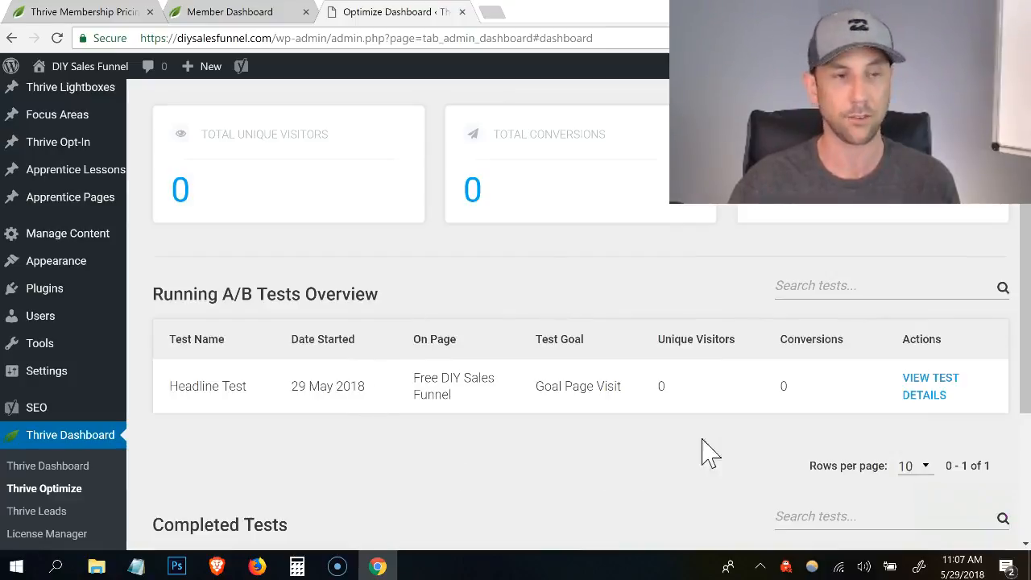